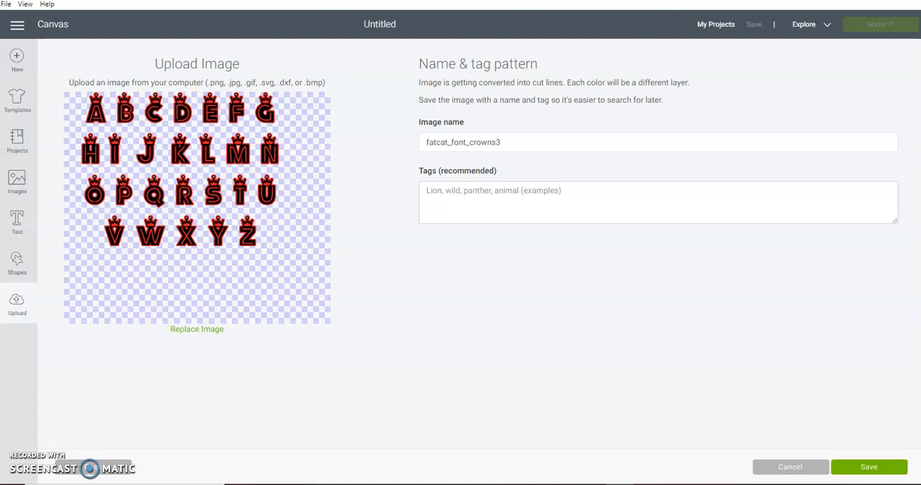
pyautogui.moveTo(411, 446)
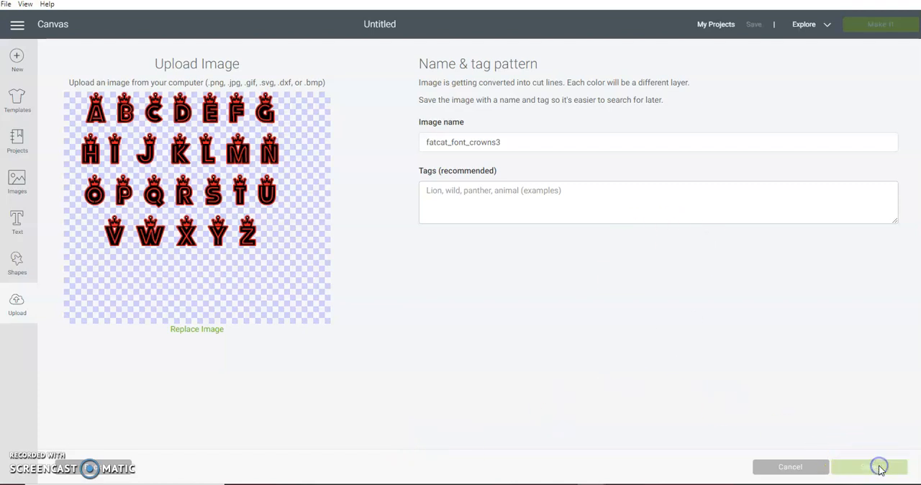
# Save the crown alphabet image as fatcat_font_crowns3 to the uploads
pyautogui.click(879, 466)
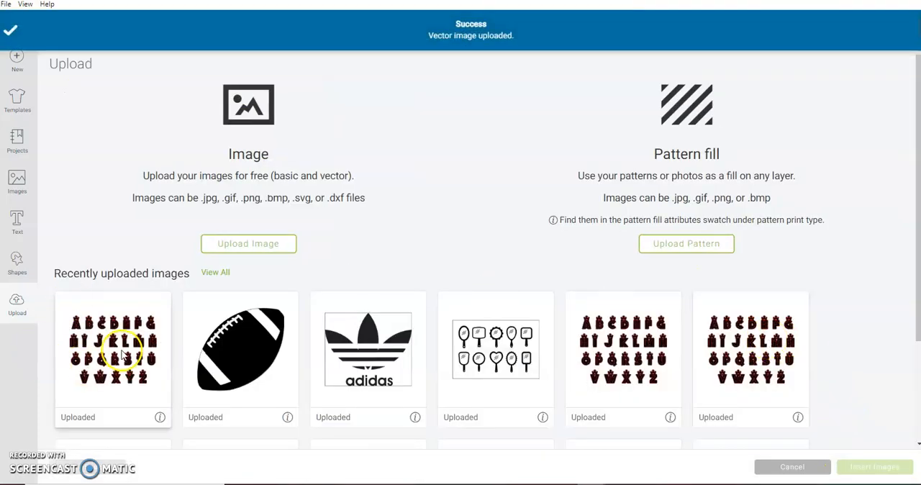
# Insert the crown alphabet, collapse its group and leave only the red base letters visible
pyautogui.click(875, 466)
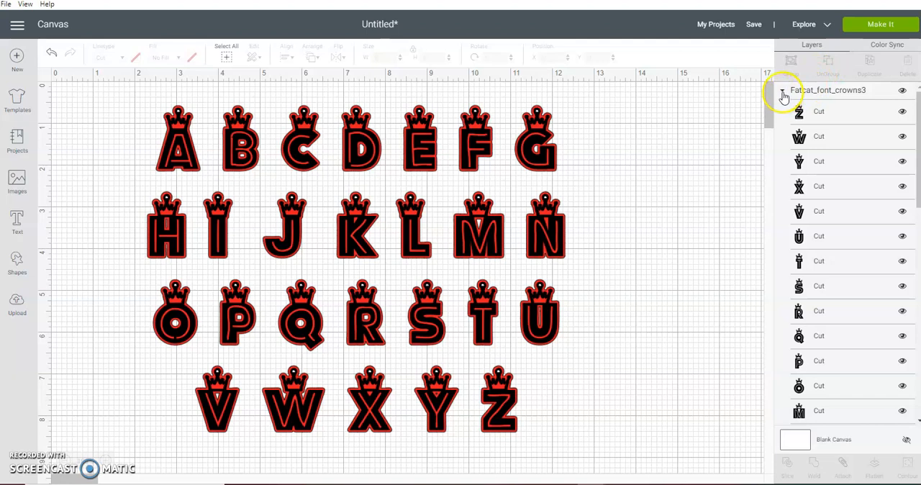
pyautogui.click(783, 89)
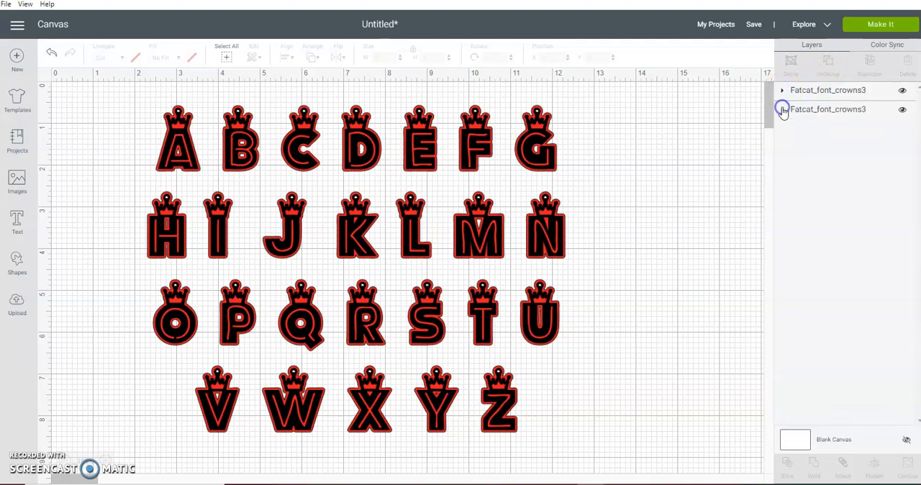
pyautogui.click(901, 89)
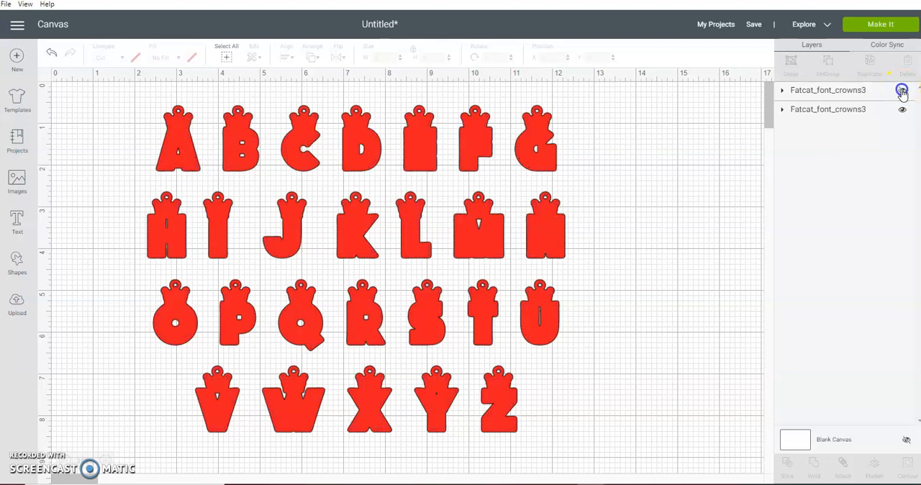
pyautogui.click(901, 89)
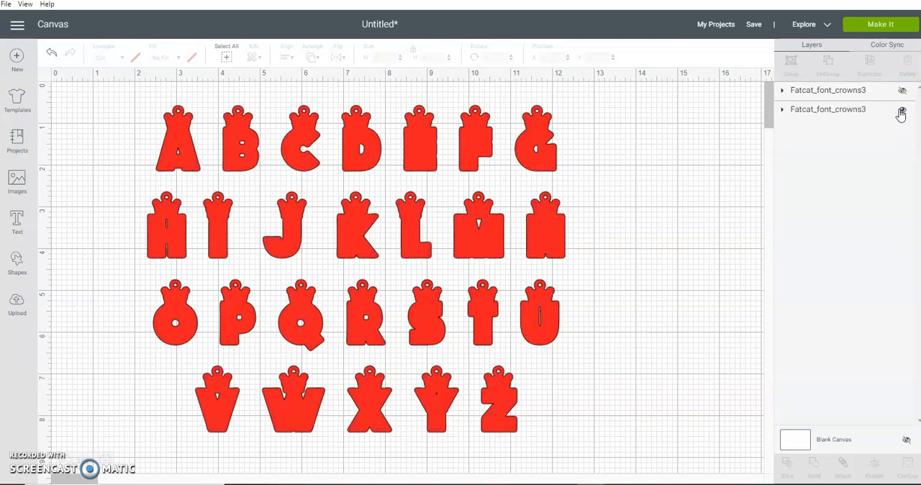
pyautogui.click(900, 113)
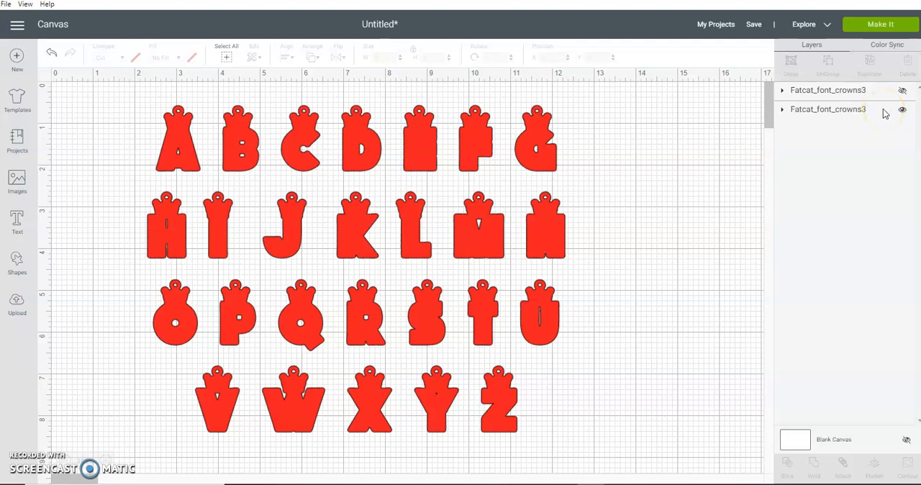
# Swap visibility to the black crown letters, expand that group and select the G
pyautogui.click(901, 109)
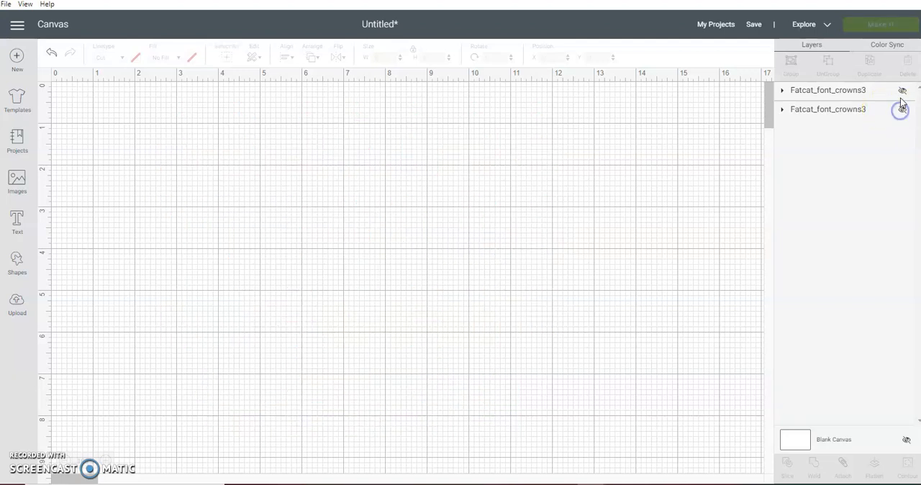
pyautogui.click(901, 89)
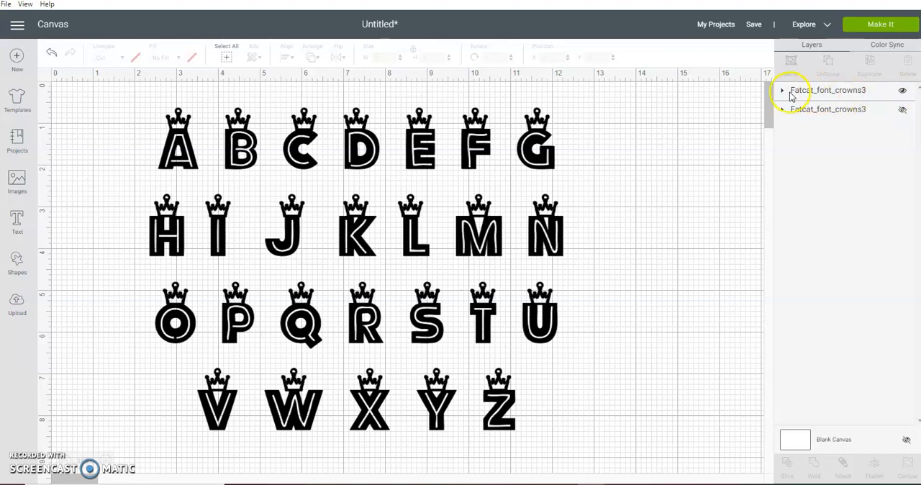
pyautogui.click(781, 89)
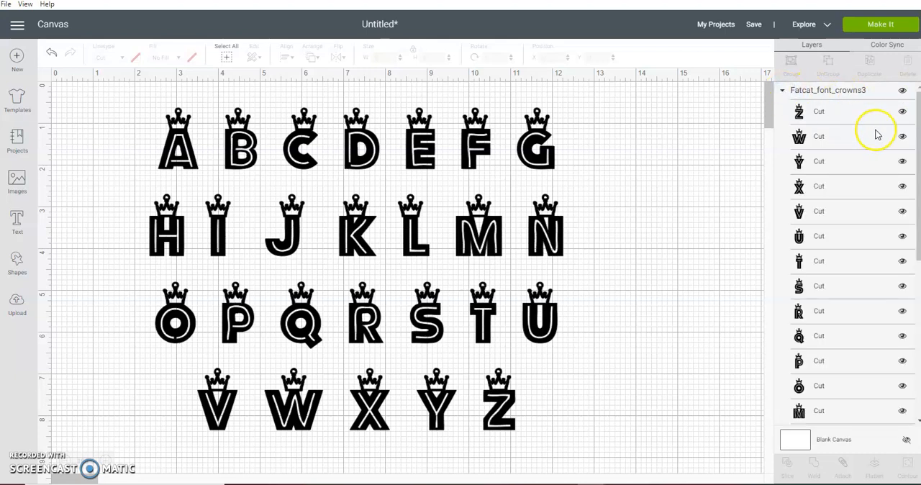
pyautogui.scroll(-3)
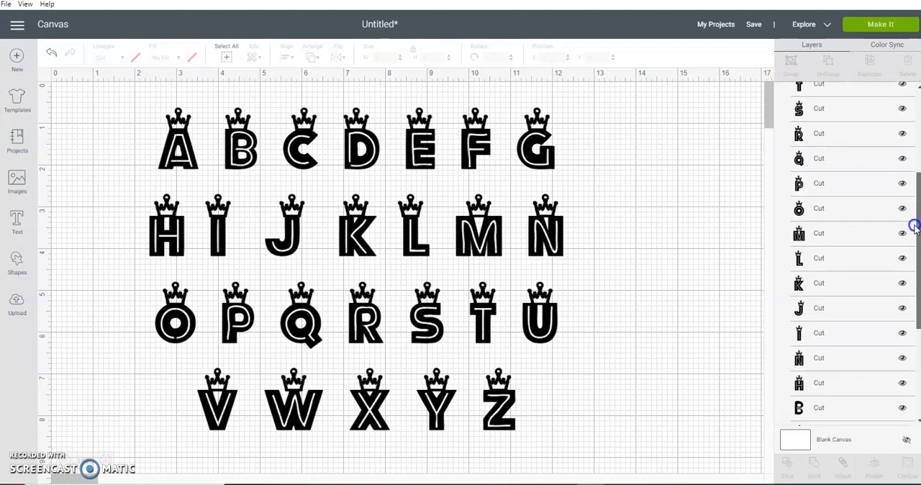
pyautogui.scroll(-3)
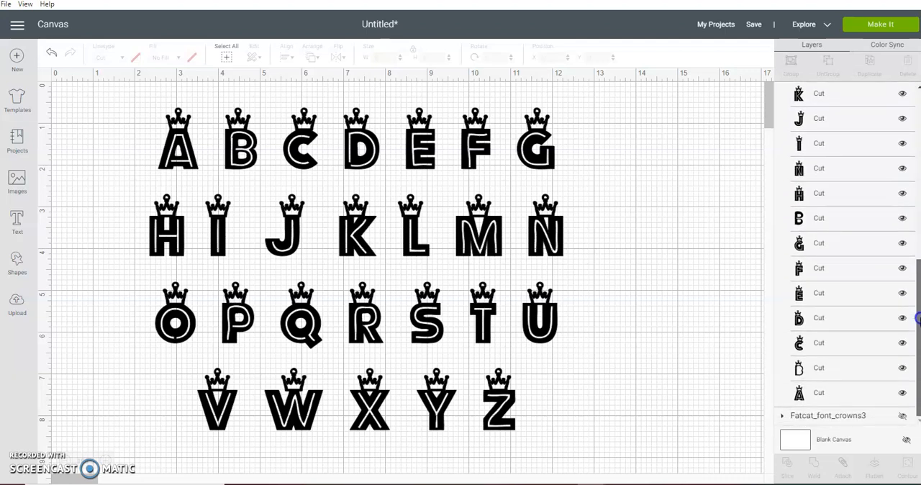
pyautogui.moveTo(902, 222)
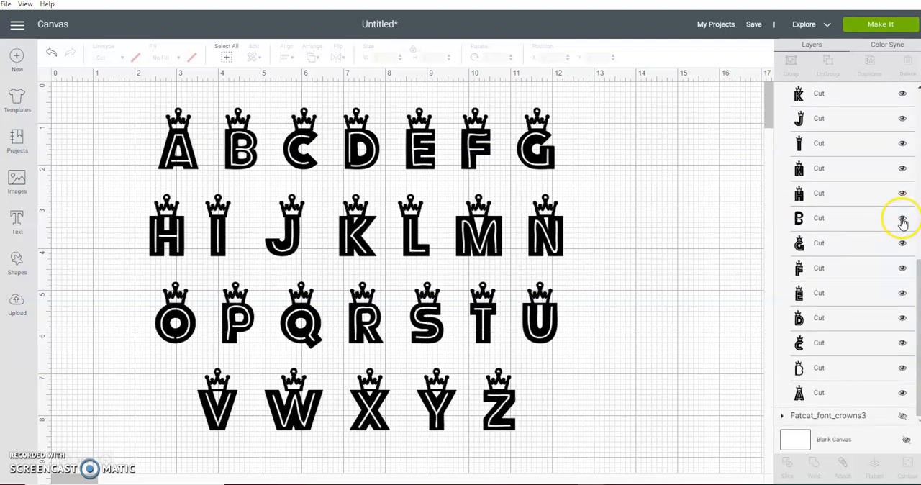
pyautogui.click(901, 219)
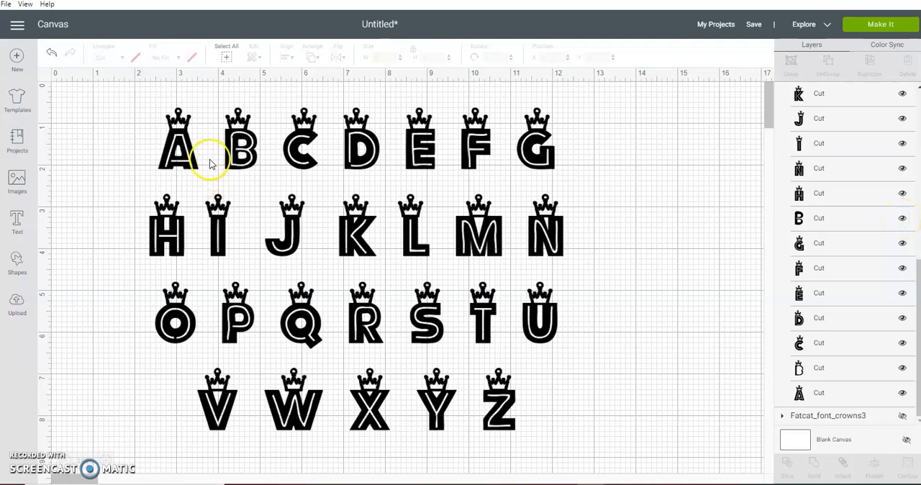
pyautogui.moveTo(237, 158)
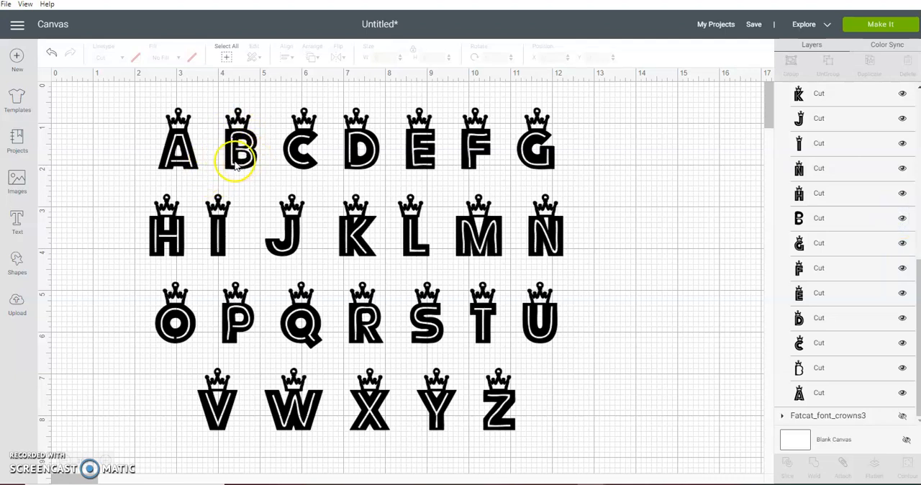
pyautogui.moveTo(875, 338)
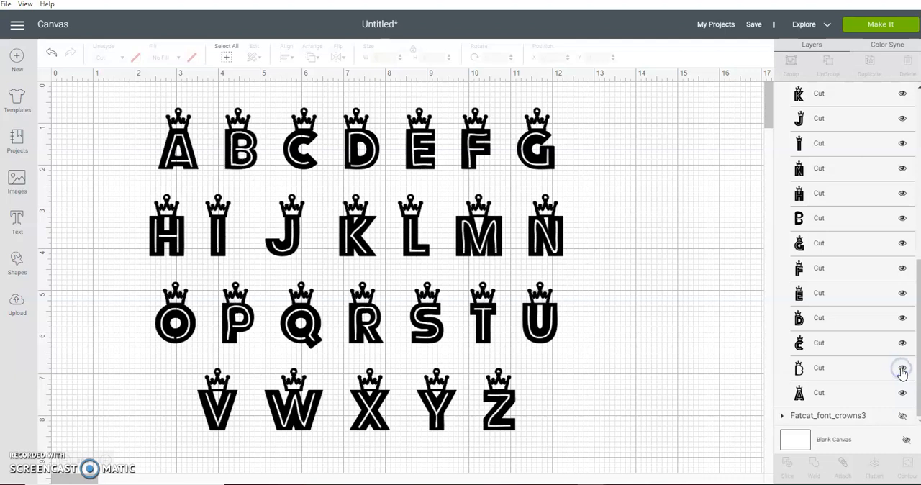
pyautogui.moveTo(869, 279)
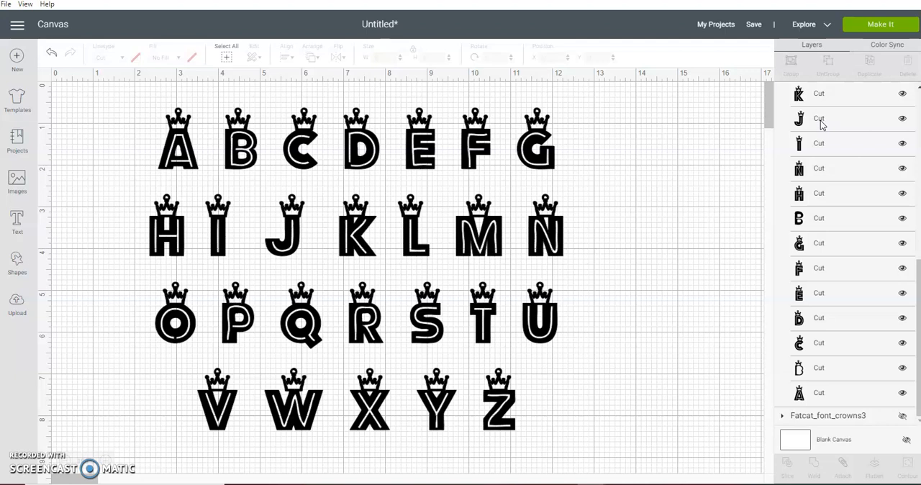
pyautogui.moveTo(861, 248)
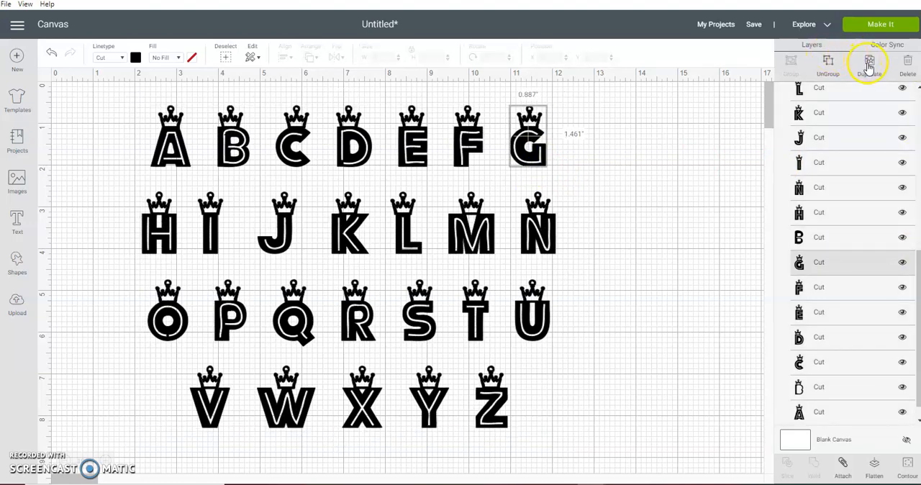
# Duplicate the black G, reveal the red alphabet group and duplicate the red G base
pyautogui.click(869, 60)
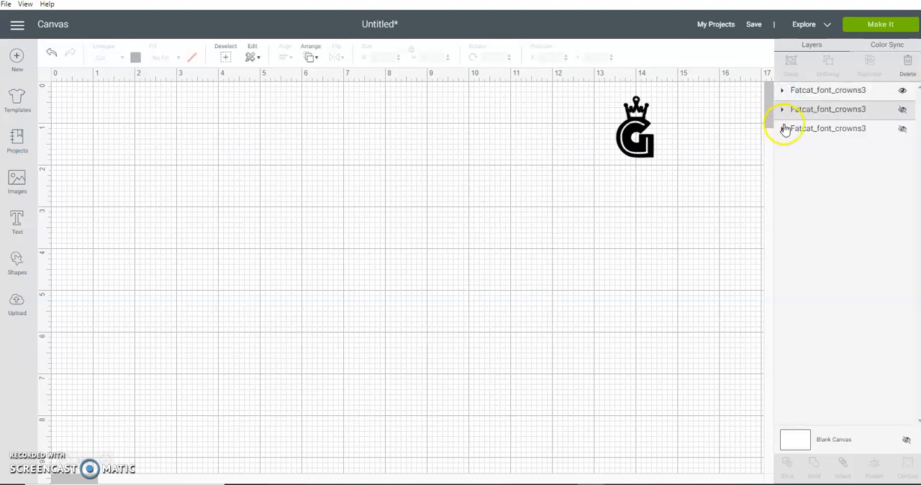
pyautogui.click(782, 128)
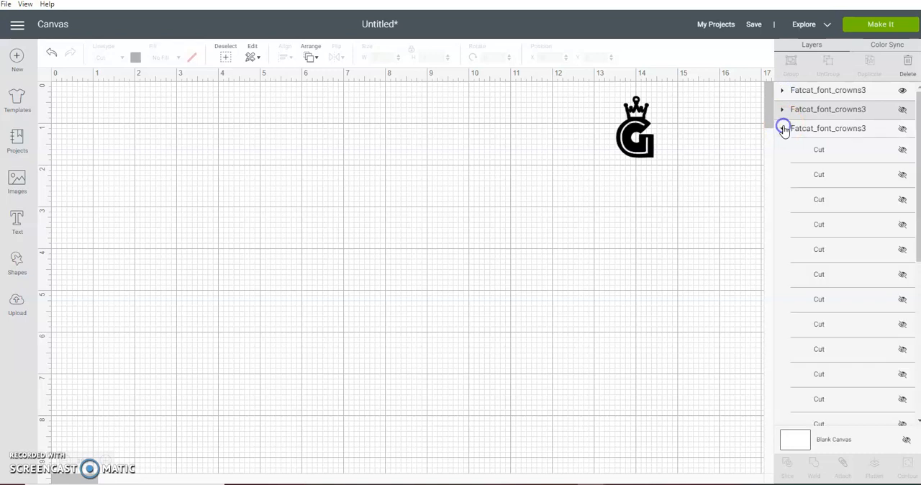
pyautogui.click(783, 128)
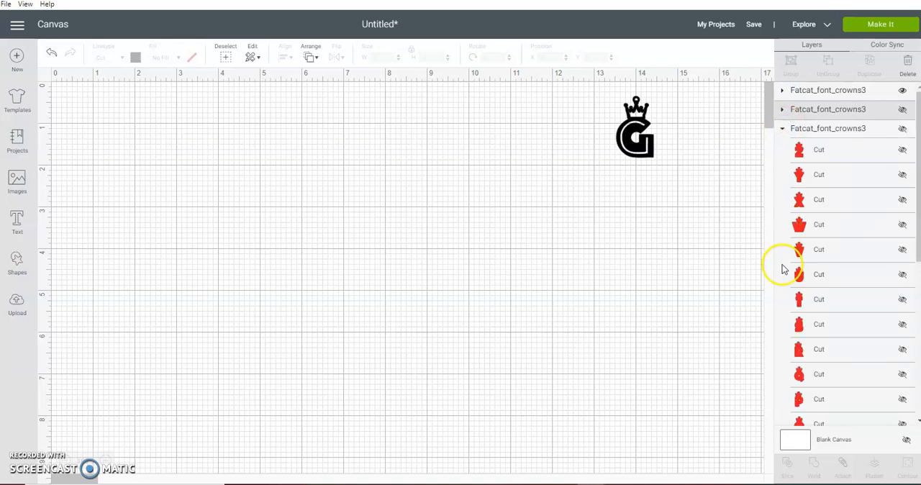
pyautogui.click(902, 128)
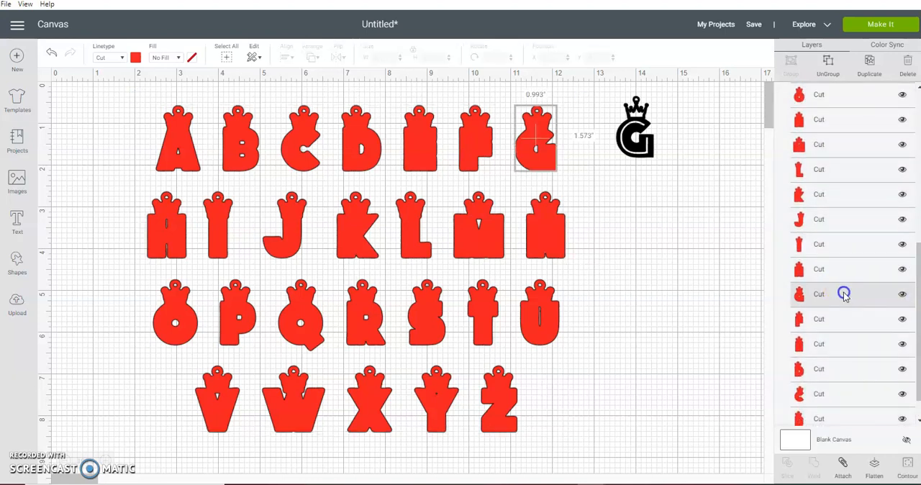
pyautogui.click(817, 293)
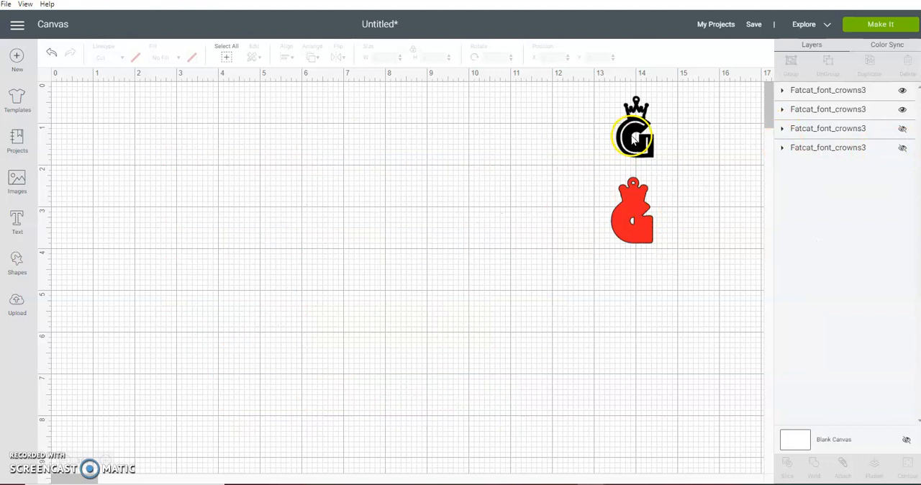
# Move the black crown G toward the upper left of the mat
pyautogui.moveTo(633, 137); pyautogui.dragTo(93, 170)
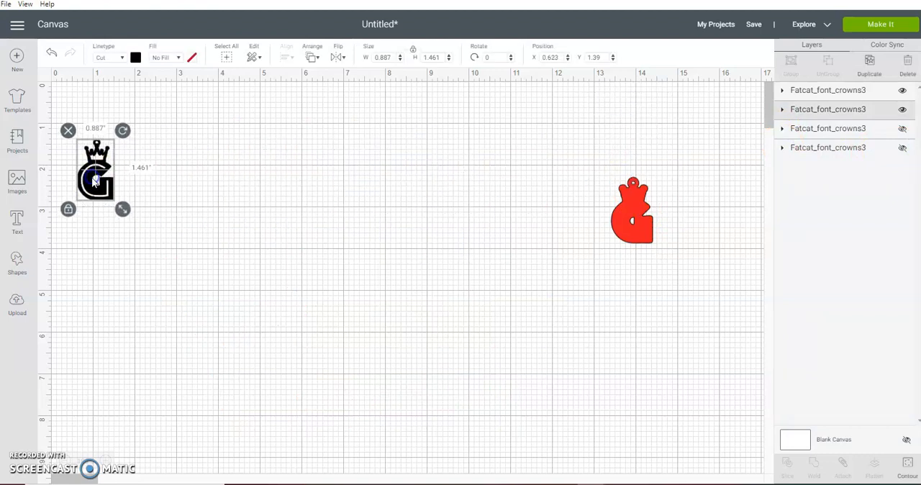
pyautogui.moveTo(95, 170); pyautogui.dragTo(275, 127)
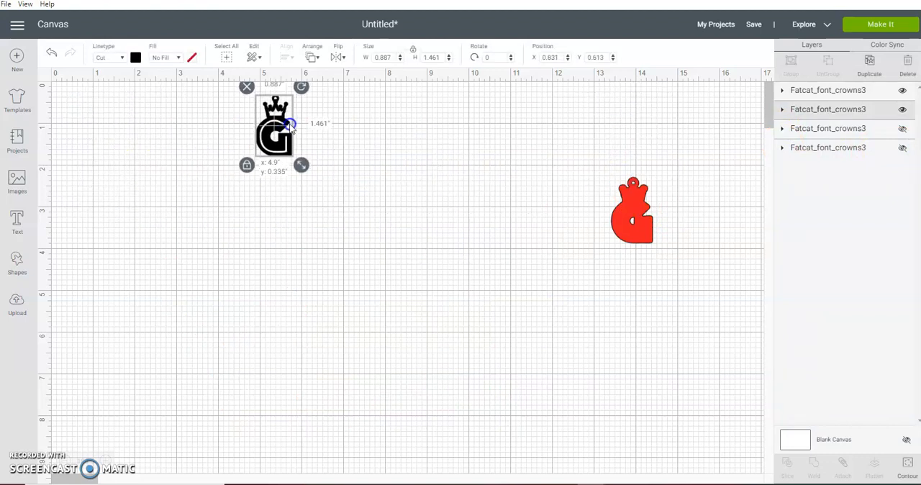
pyautogui.moveTo(276, 126); pyautogui.dragTo(204, 175)
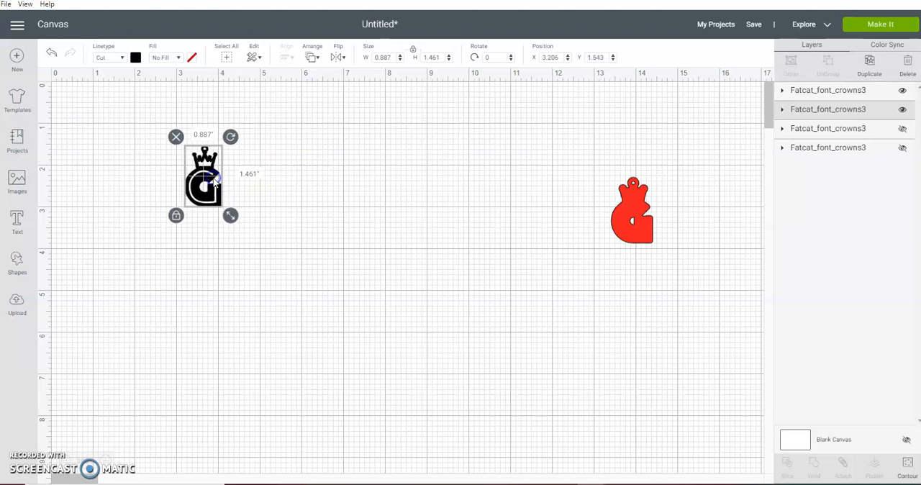
# Move the red G base to the top-left corner, separate from the black G
pyautogui.click(637, 203)
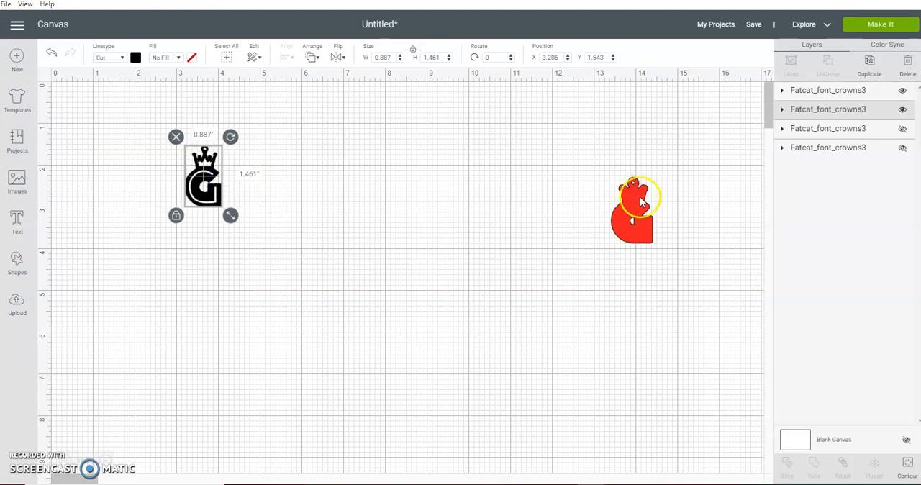
pyautogui.moveTo(637, 209); pyautogui.dragTo(513, 152)
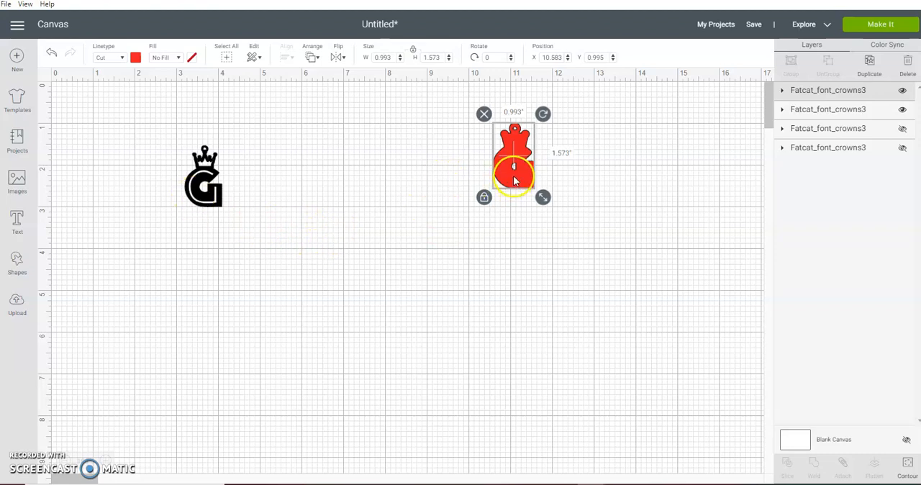
pyautogui.moveTo(515, 176); pyautogui.dragTo(374, 172)
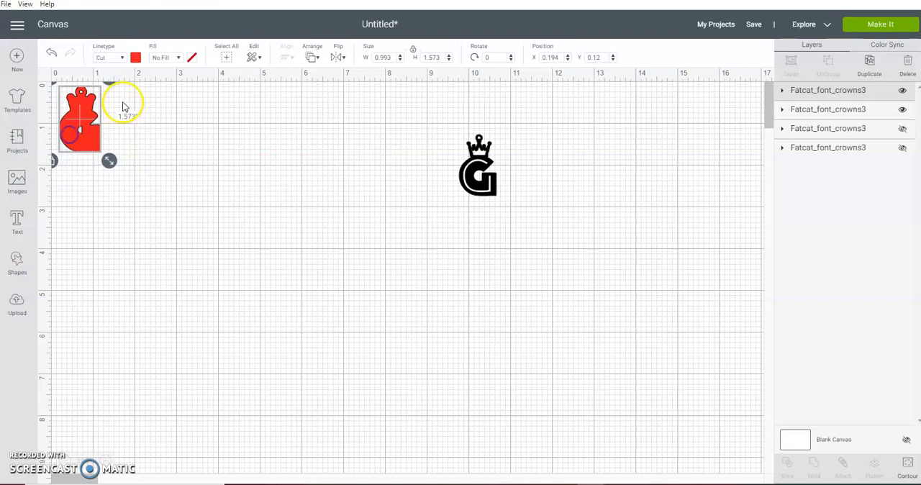
# Recolour the G base yellow, duplicate it and flip the copy horizontally
pyautogui.click(136, 58)
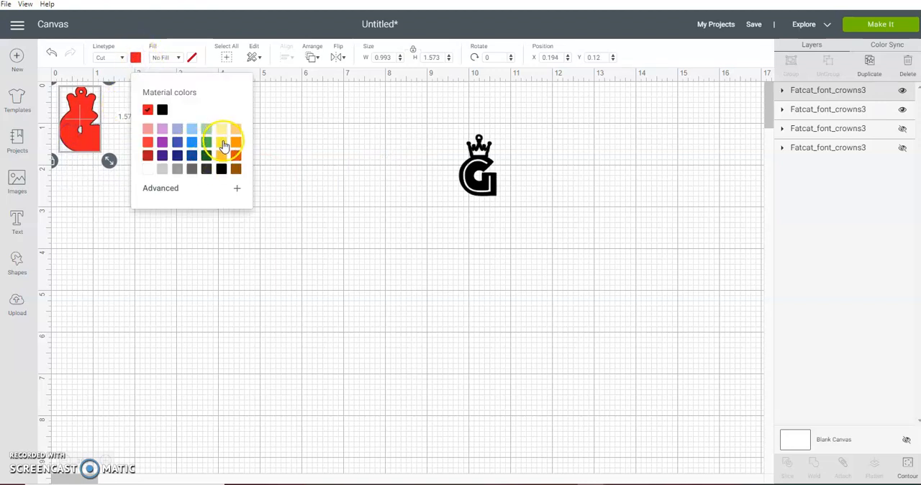
pyautogui.click(221, 141)
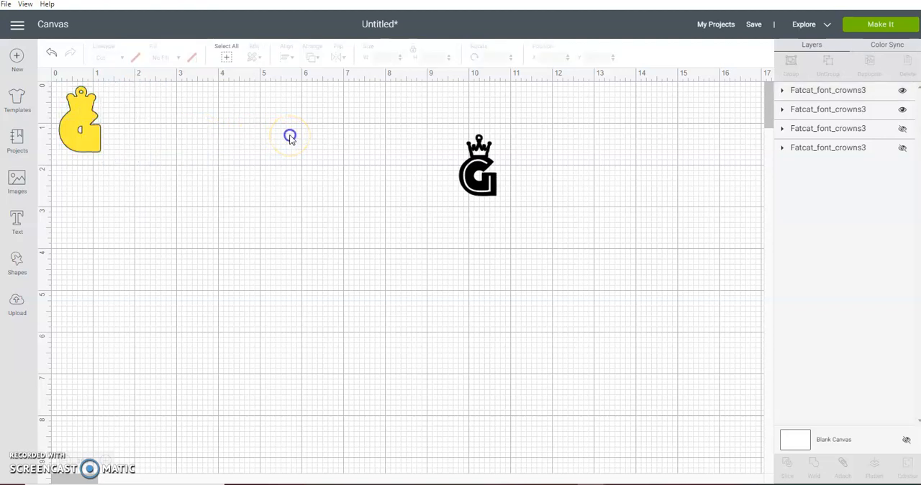
pyautogui.click(80, 118)
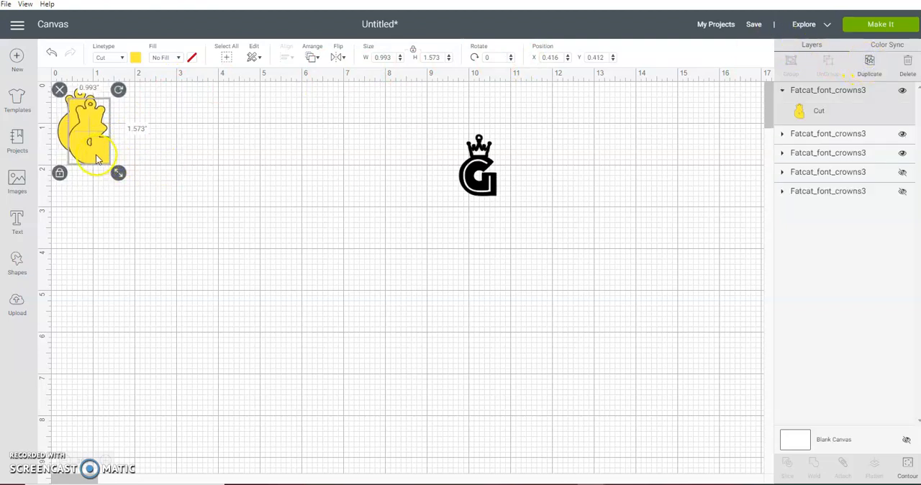
pyautogui.click(338, 58)
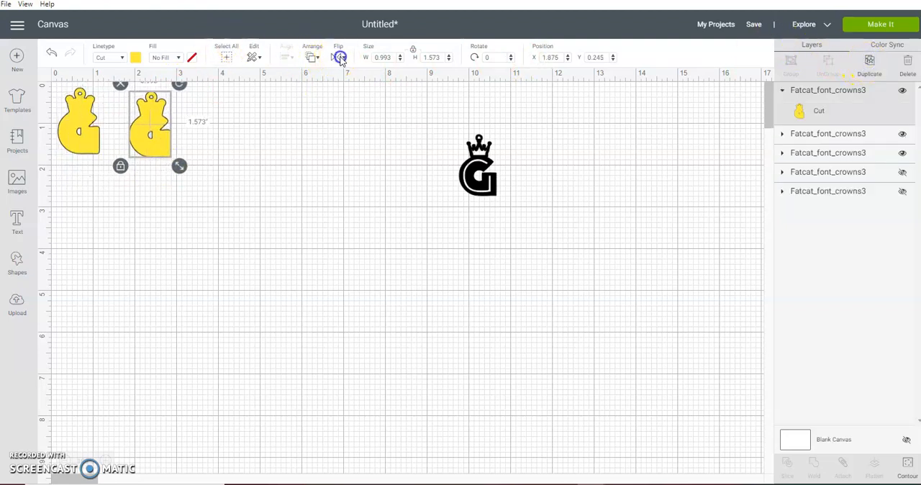
pyautogui.click(338, 58)
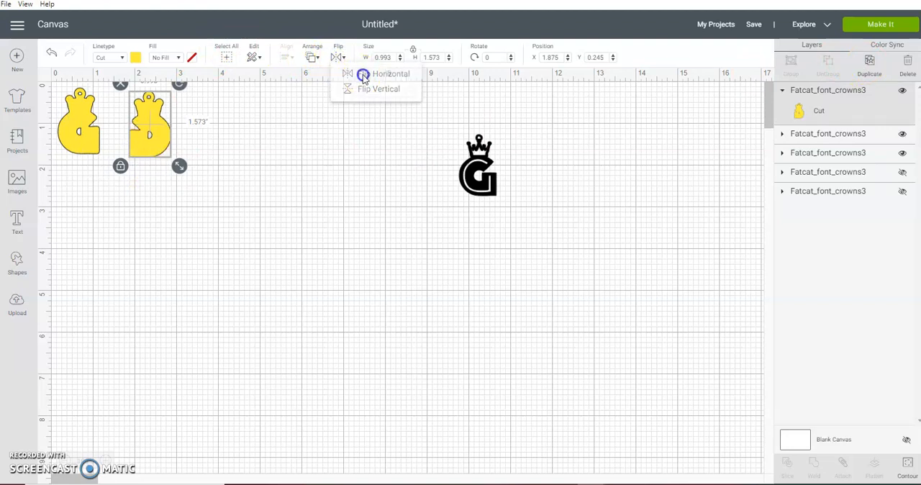
pyautogui.click(391, 73)
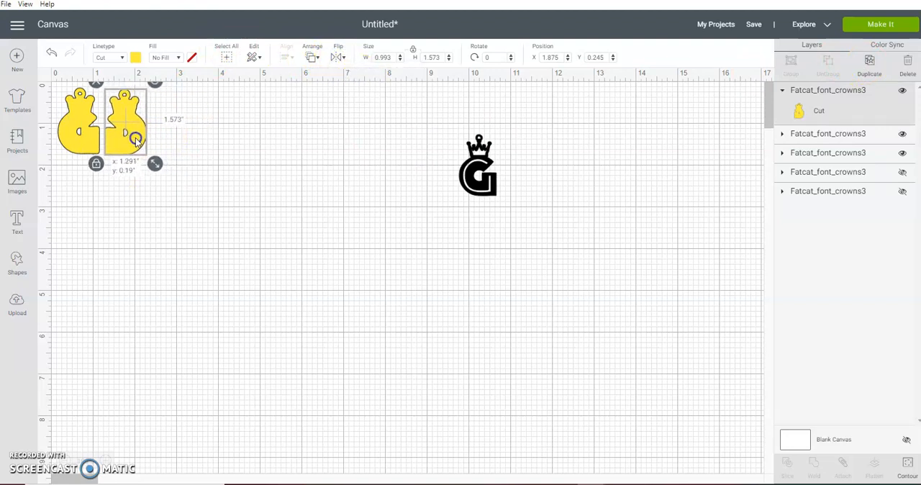
# Place the crown G beside the yellow pair, push the pair together and duplicate the charm again
pyautogui.click(532, 121)
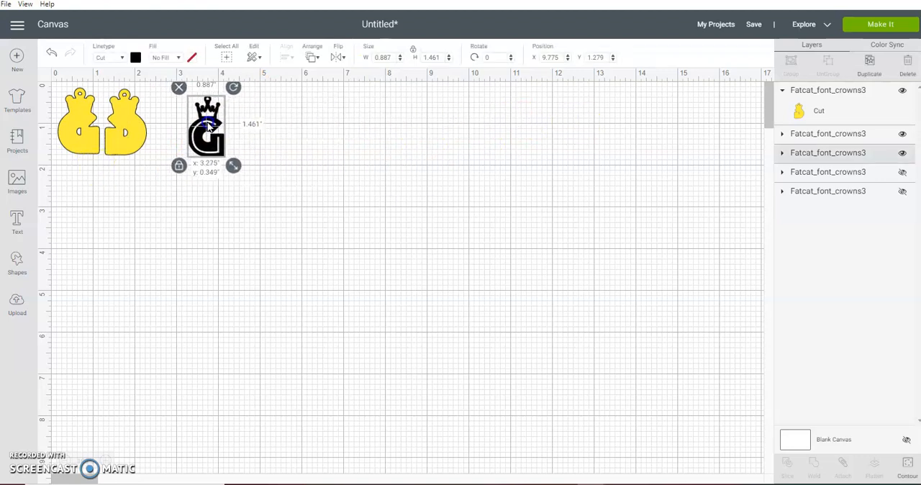
pyautogui.moveTo(207, 132); pyautogui.dragTo(202, 118)
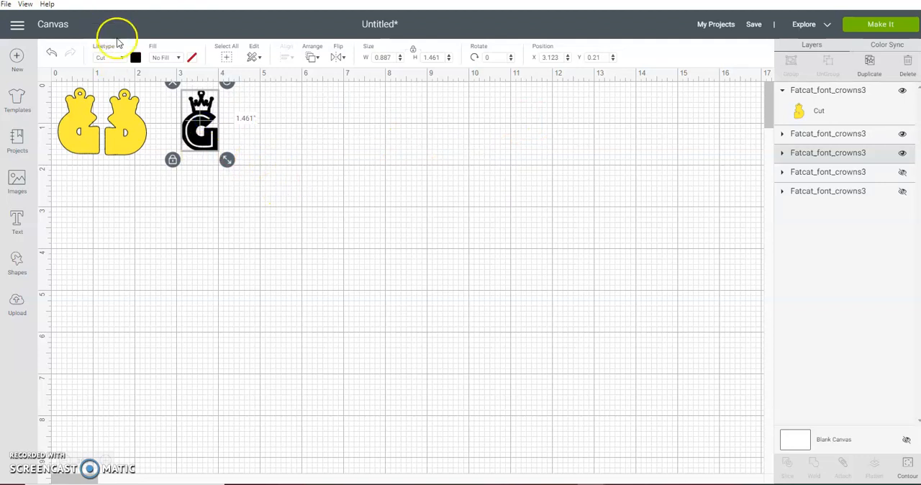
pyautogui.click(135, 58)
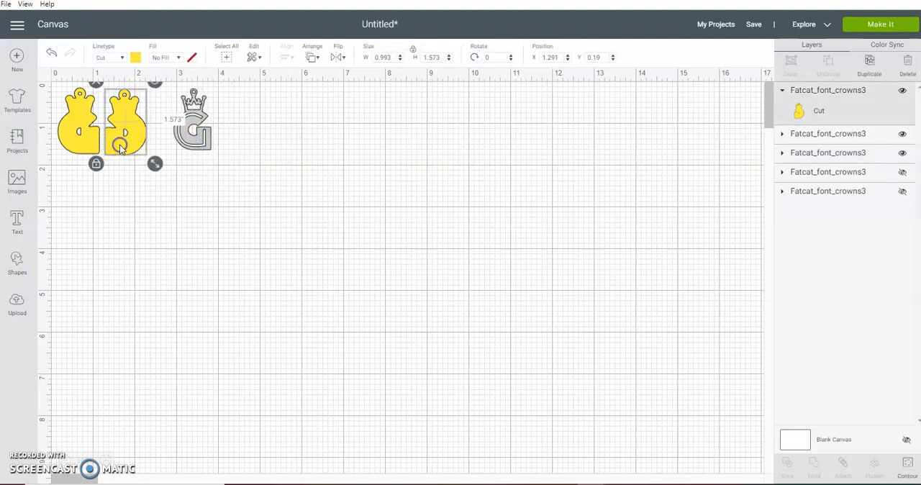
pyautogui.moveTo(127, 127); pyautogui.dragTo(79, 127)
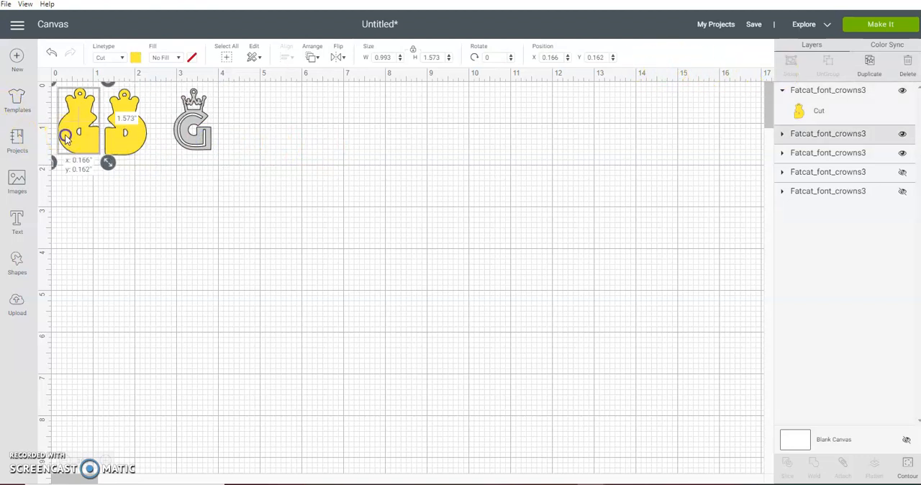
pyautogui.click(870, 63)
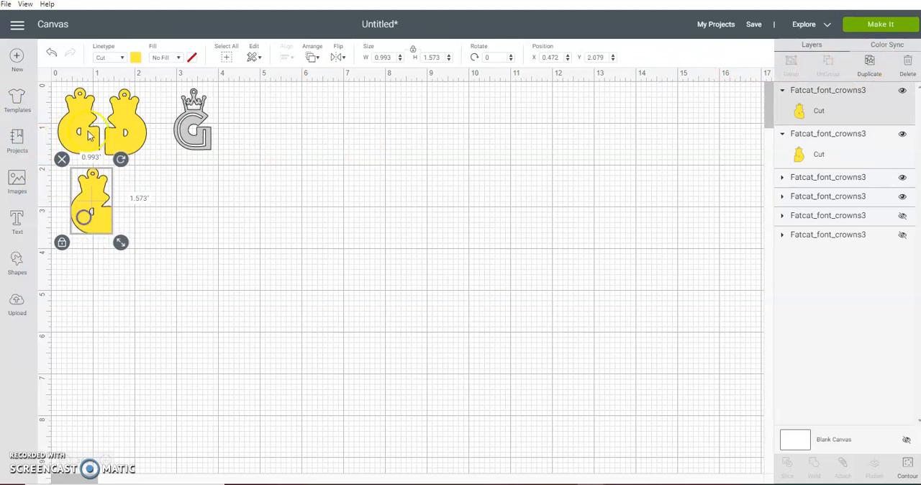
# Turn the extra copy black and duplicate it into a row of six black G charms
pyautogui.click(135, 58)
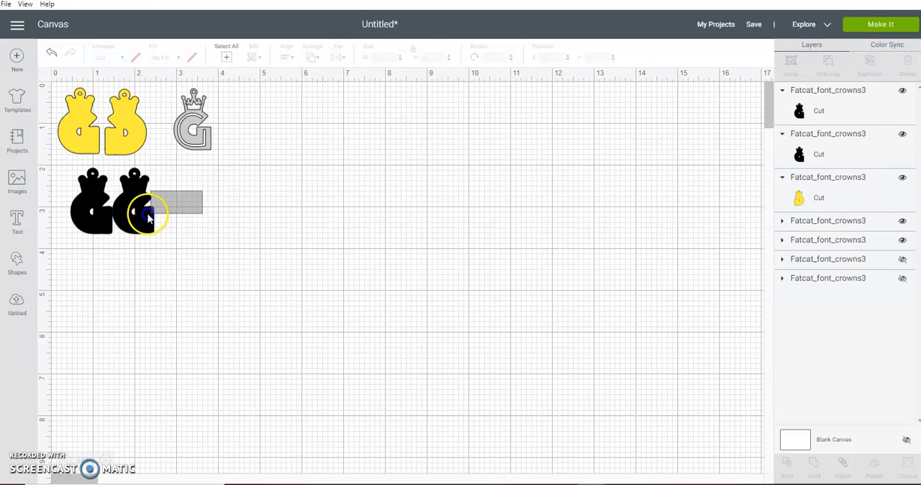
pyautogui.click(137, 213)
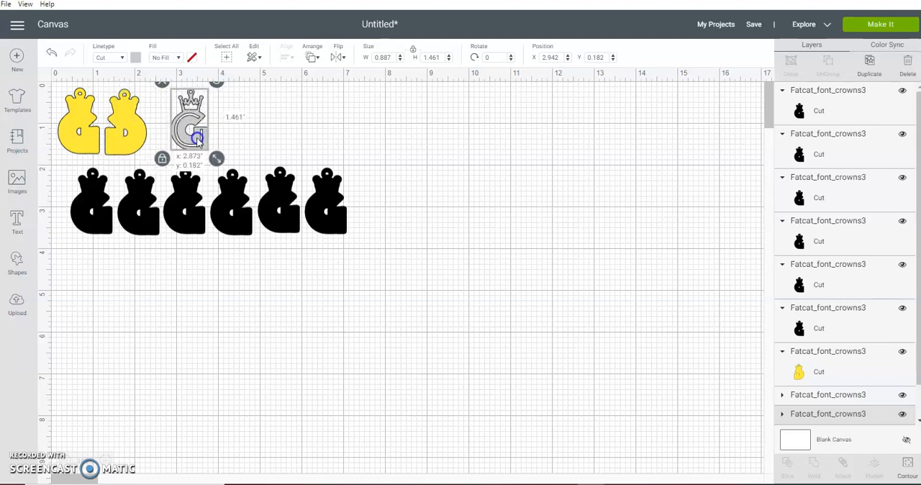
pyautogui.moveTo(196, 141); pyautogui.dragTo(190, 139)
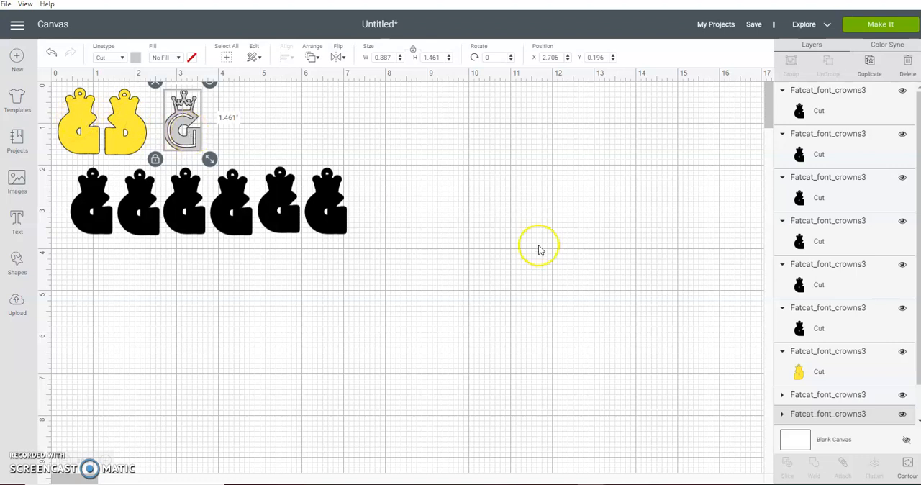
pyautogui.moveTo(838, 107)
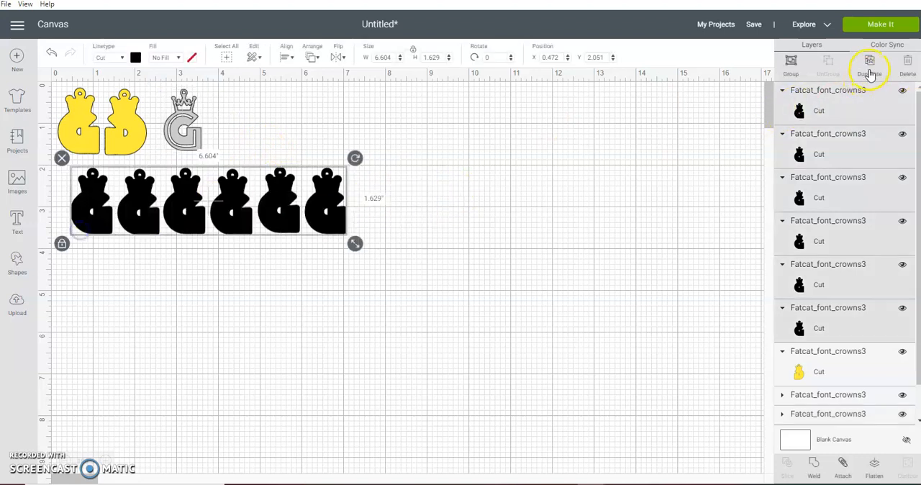
# Group the six black G charms and clear the selection
pyautogui.click(790, 63)
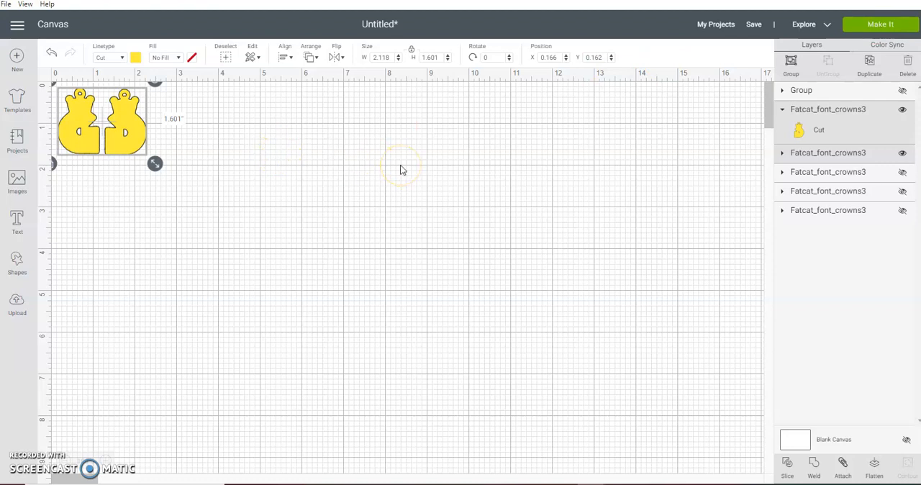
pyautogui.click(881, 23)
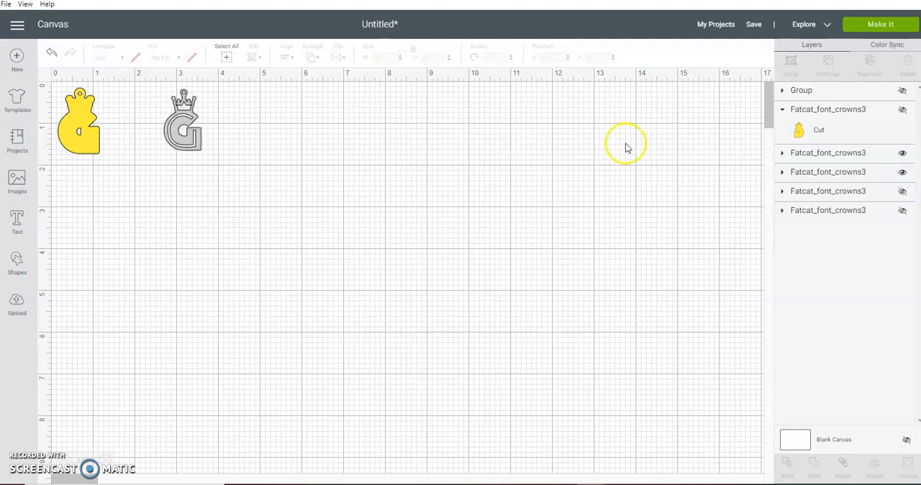
# Collapse the group and hide the yellow charms, leaving only the crown G outline showing
pyautogui.click(79, 121)
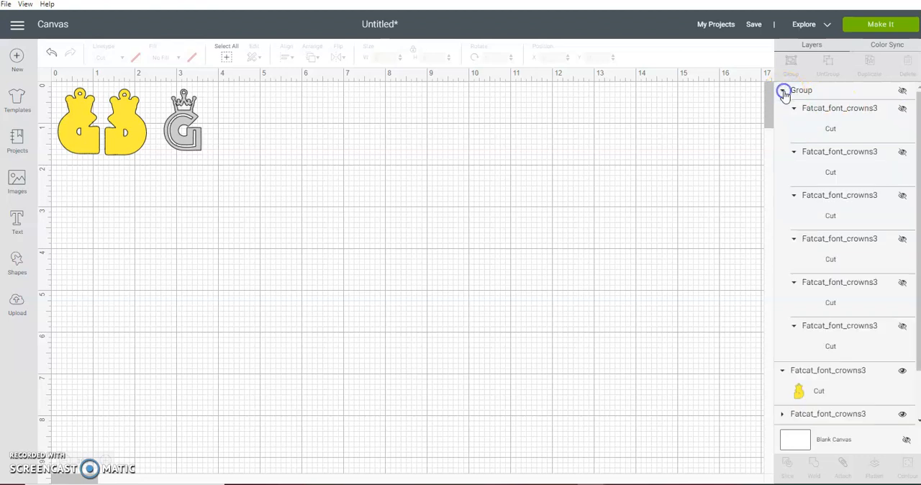
pyautogui.click(782, 89)
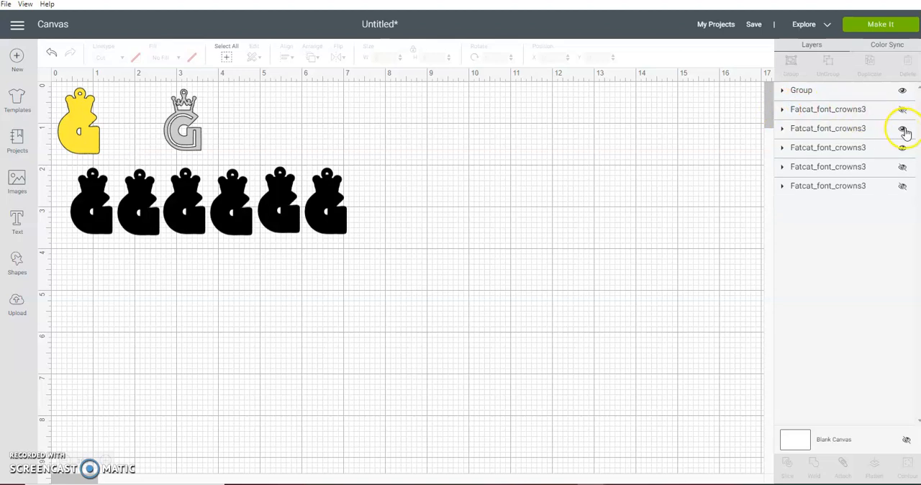
pyautogui.click(903, 128)
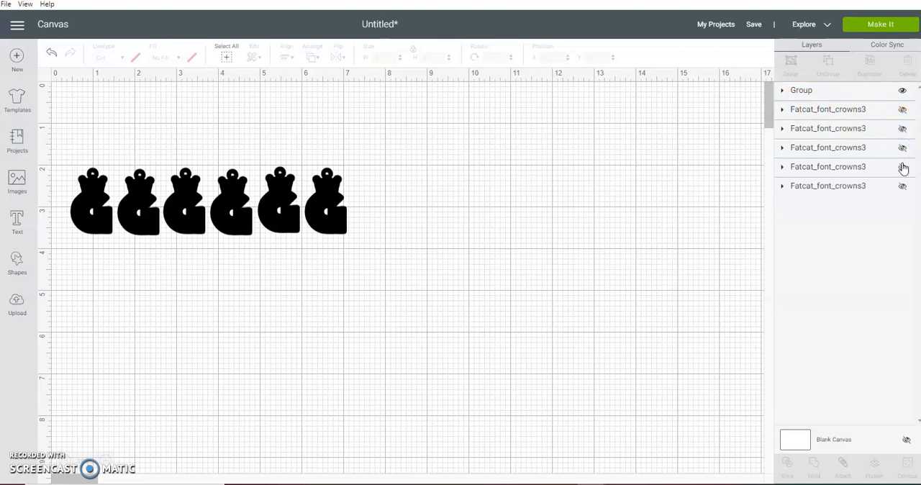
pyautogui.click(903, 147)
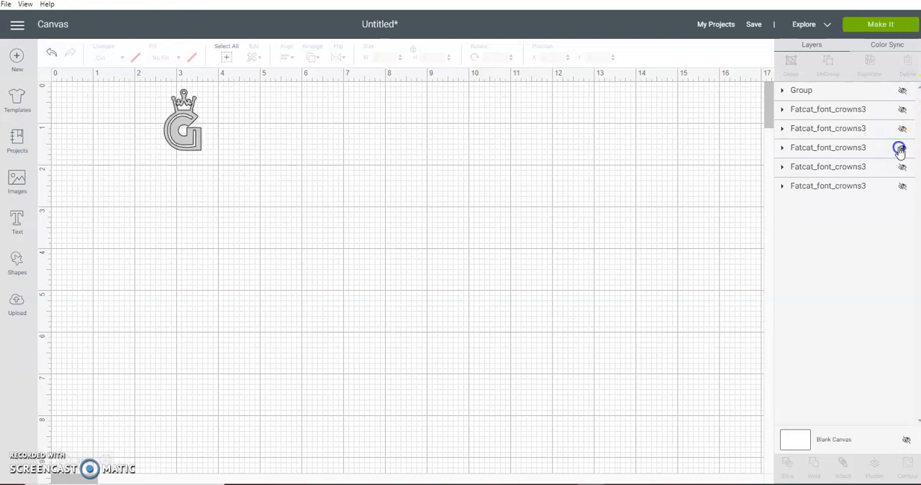
pyautogui.click(901, 147)
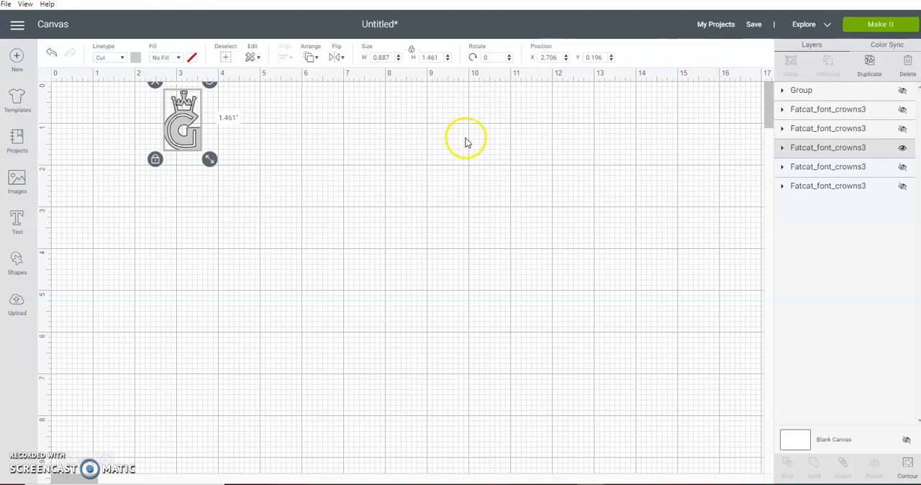
pyautogui.moveTo(518, 151)
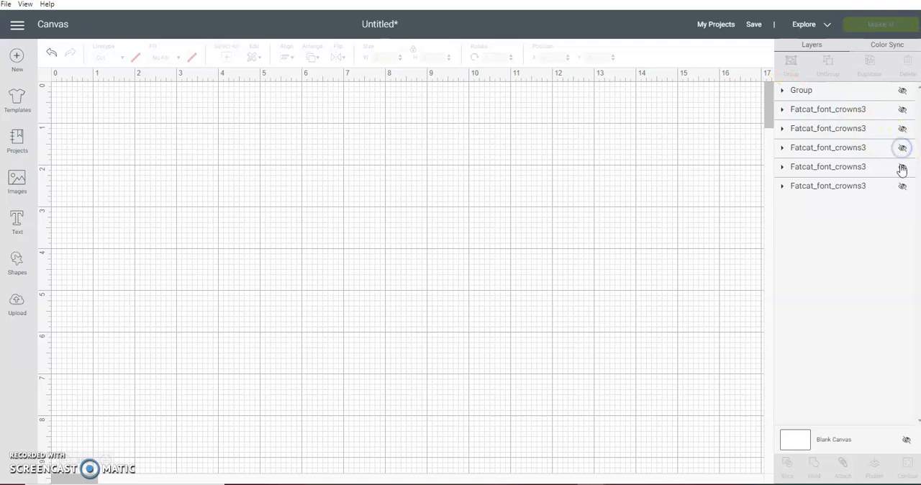
# Toggle the red alphabet layer and expand the charm and alphabet layers to check their contents
pyautogui.click(902, 185)
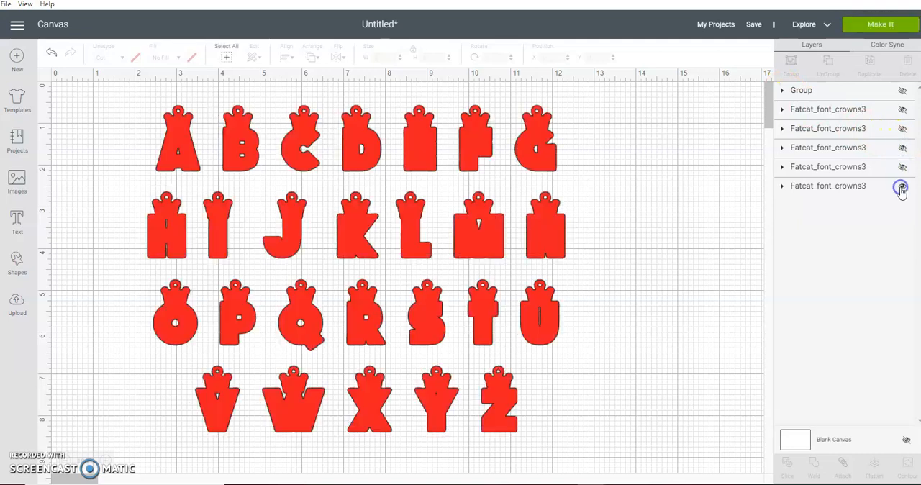
pyautogui.click(901, 186)
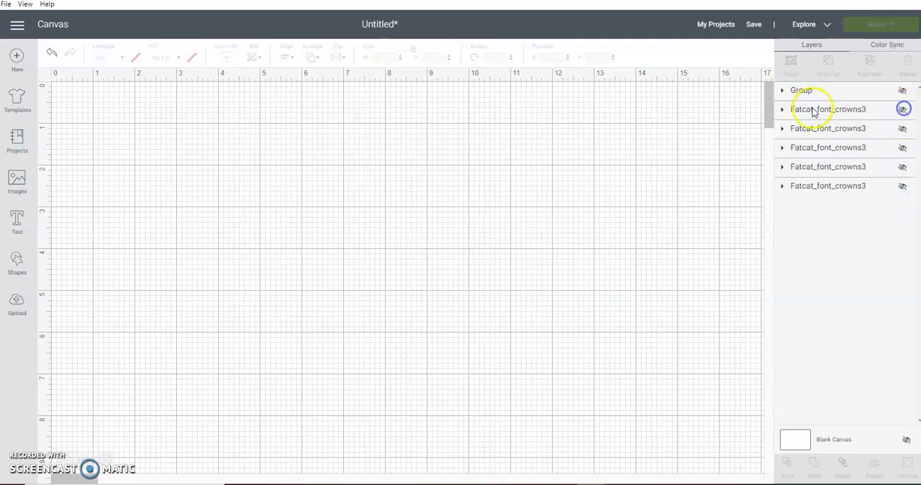
pyautogui.click(783, 110)
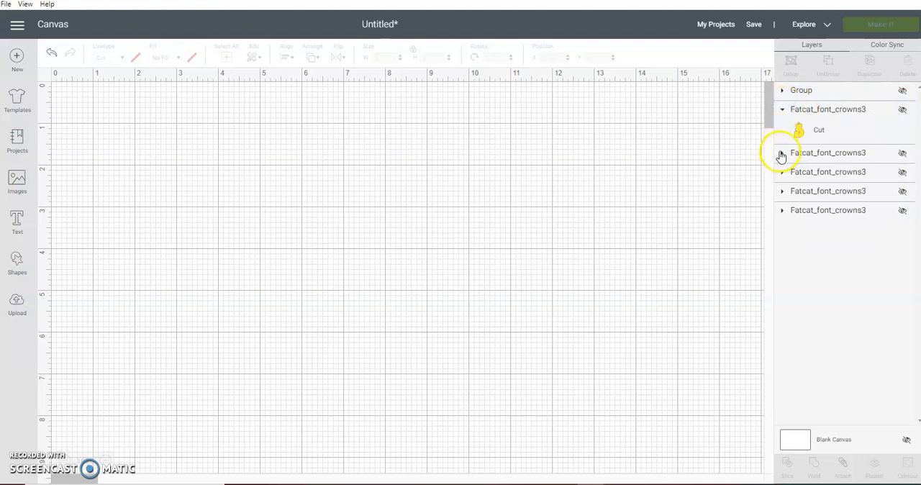
pyautogui.click(783, 152)
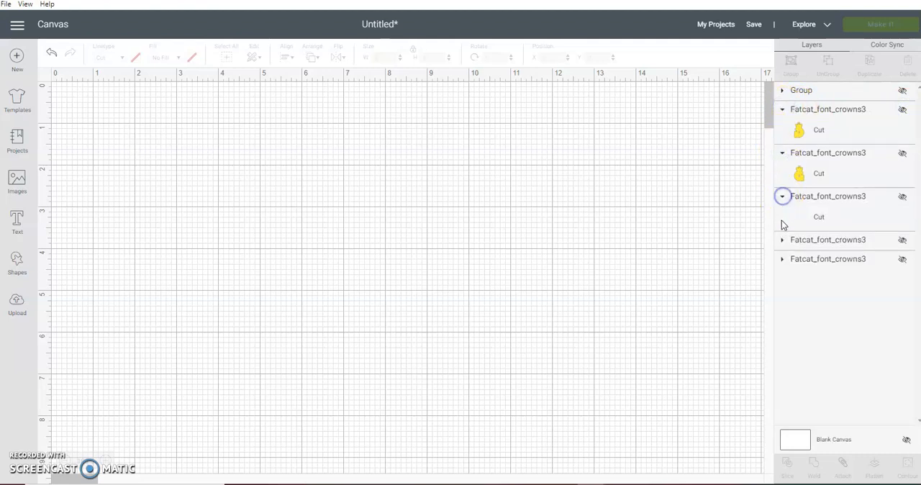
pyautogui.click(783, 239)
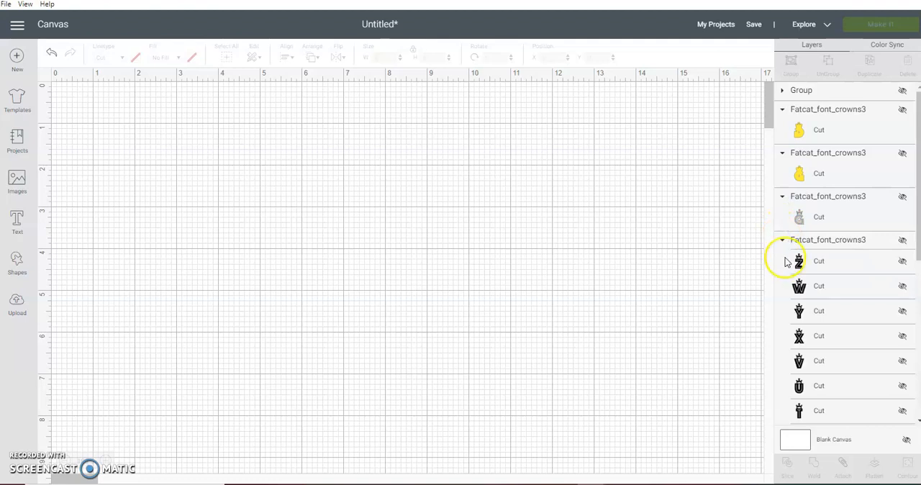
# Show the black charm group, move it up the mat, then hide the last visible layer
pyautogui.click(783, 89)
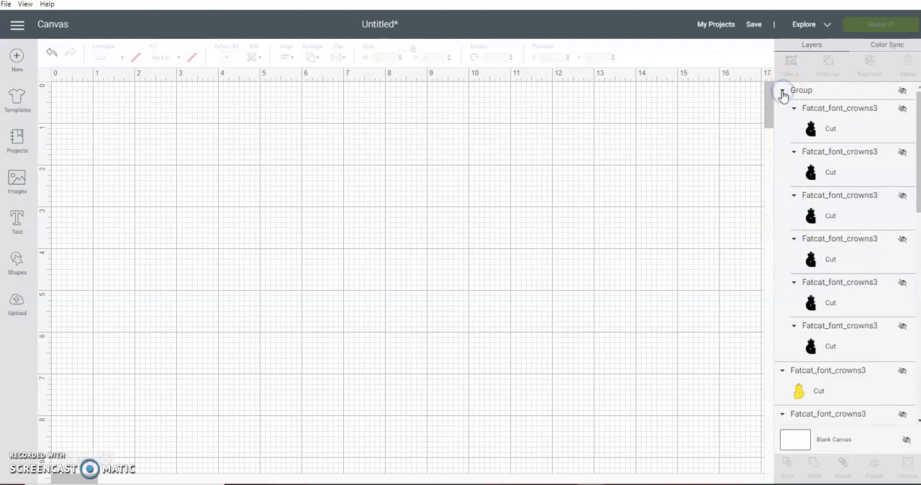
pyautogui.click(903, 90)
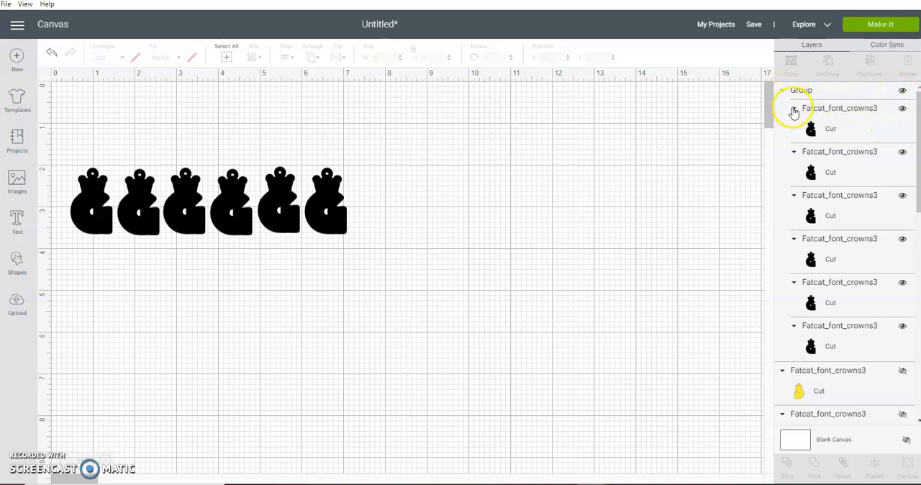
pyautogui.click(782, 89)
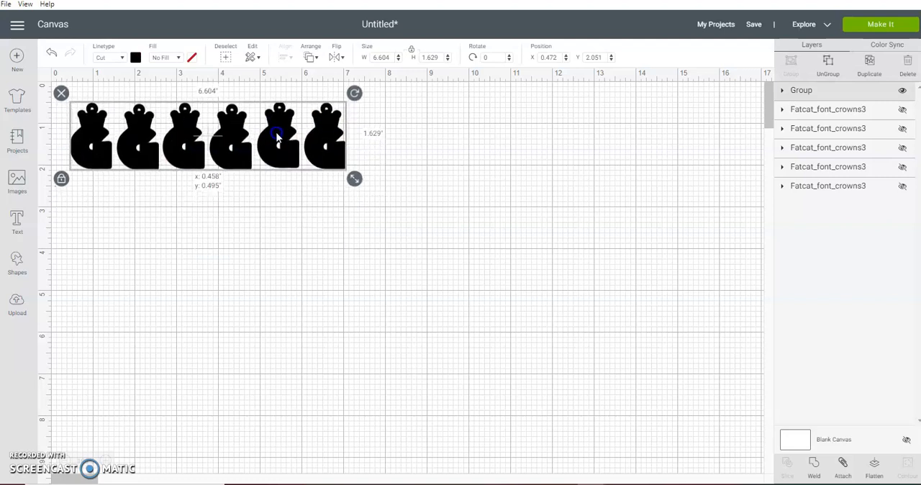
pyautogui.moveTo(277, 137); pyautogui.dragTo(275, 131)
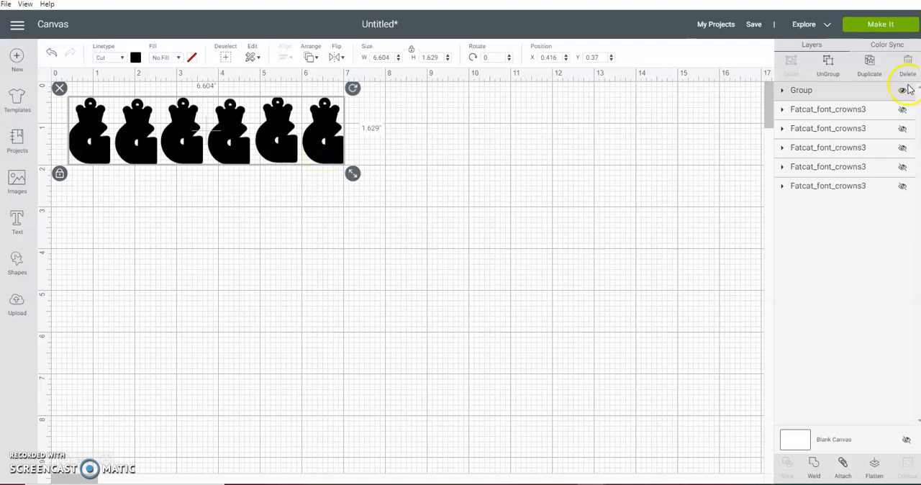
pyautogui.click(907, 65)
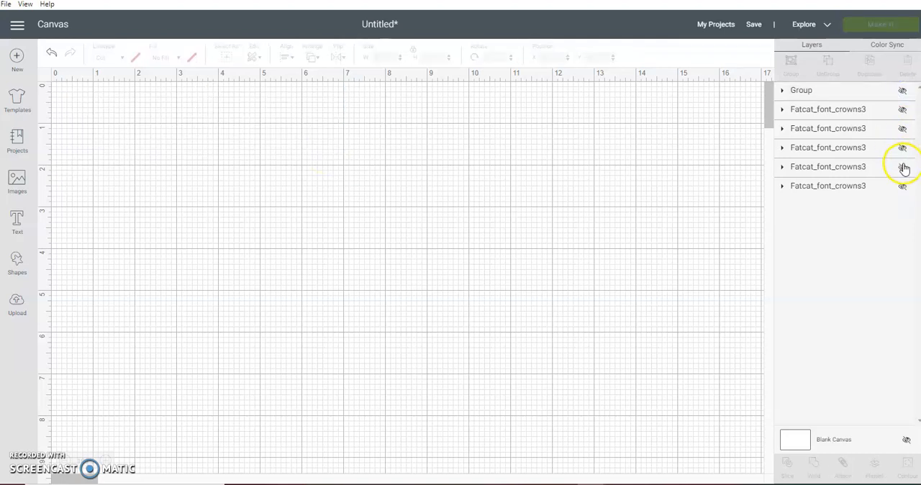
# Show the black crowned alphabet and expand its layer to list the letters
pyautogui.click(902, 167)
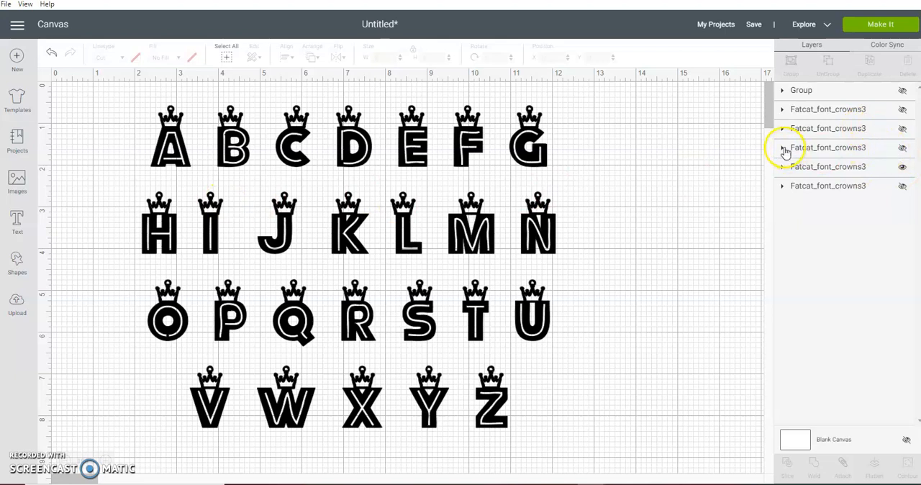
pyautogui.click(783, 147)
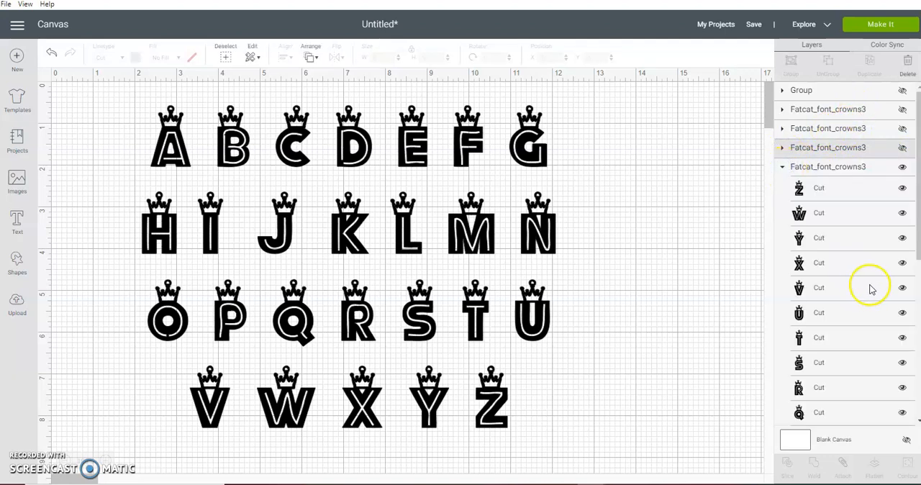
pyautogui.scroll(-3)
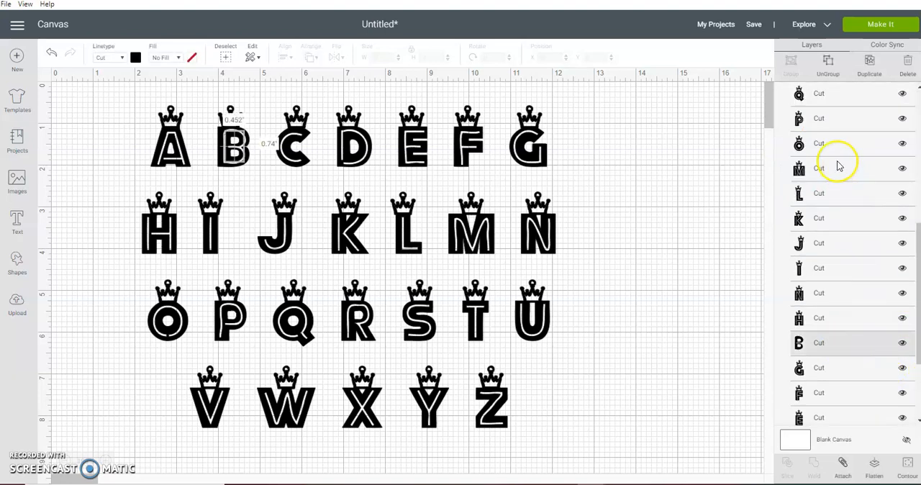
pyautogui.moveTo(872, 394)
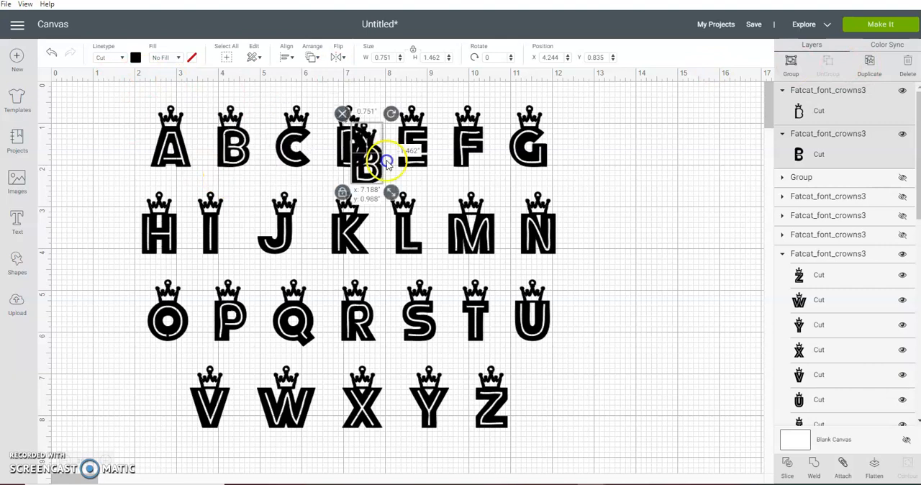
# Pull the crowned B out to the right and hide the rest of the black alphabet
pyautogui.moveTo(388, 158); pyautogui.dragTo(683, 147)
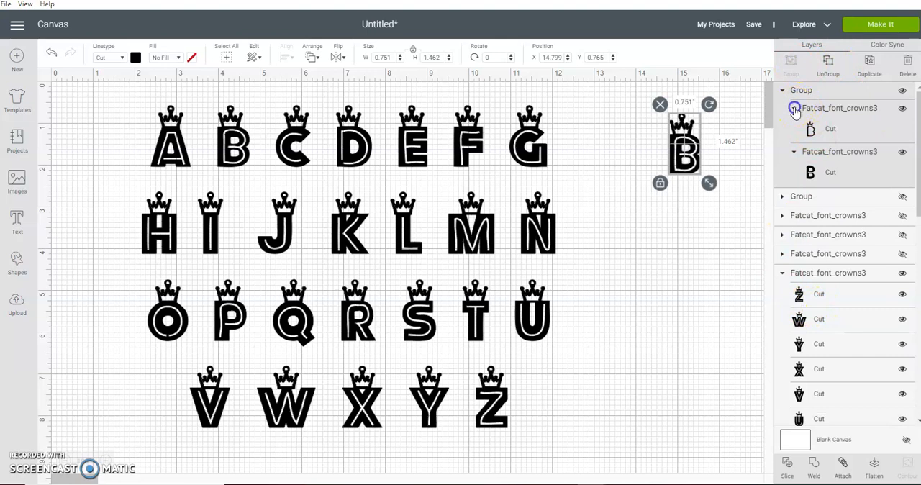
pyautogui.click(794, 108)
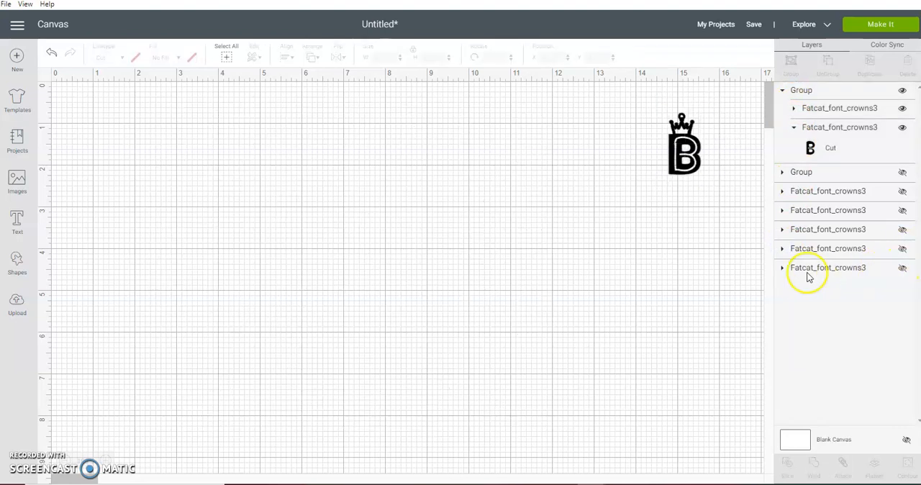
# Expand the red alphabet layer and show only the red B base piece
pyautogui.click(783, 267)
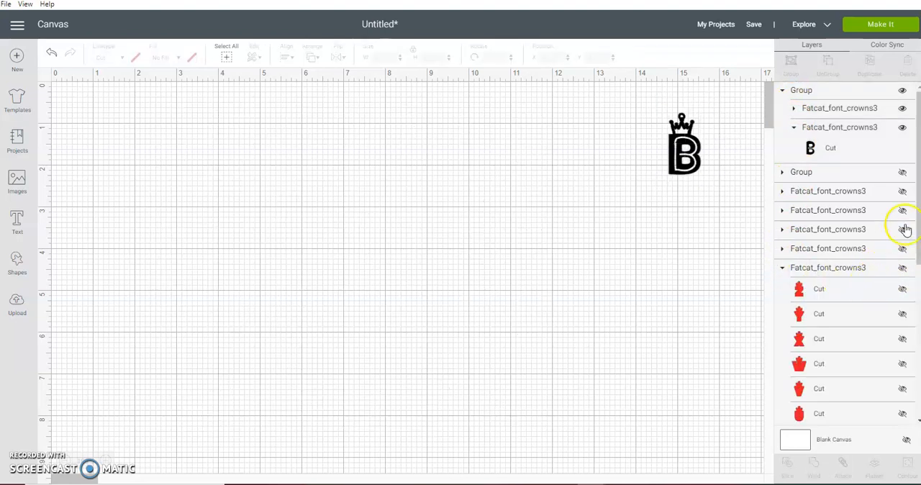
pyautogui.scroll(-3)
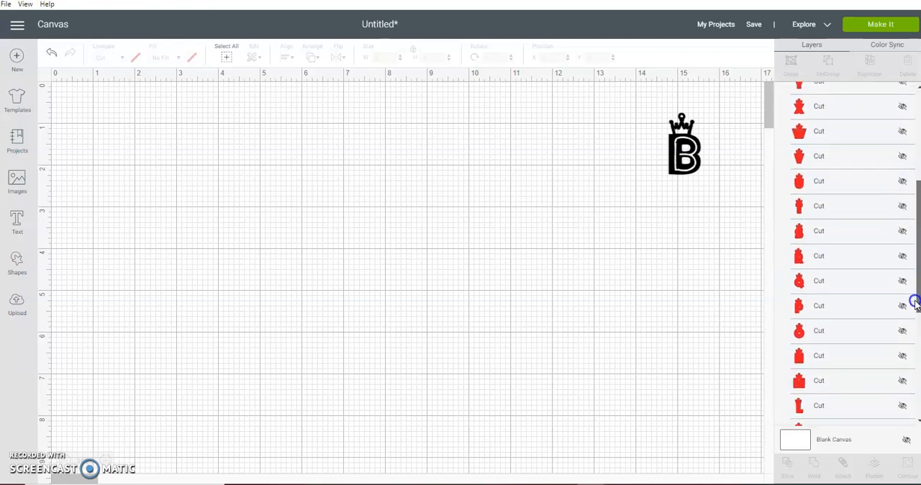
pyautogui.scroll(-3)
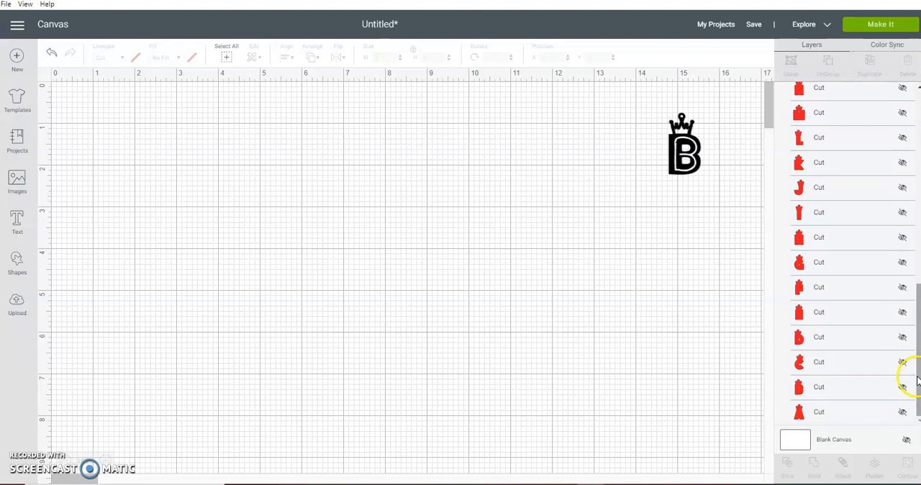
pyautogui.click(817, 386)
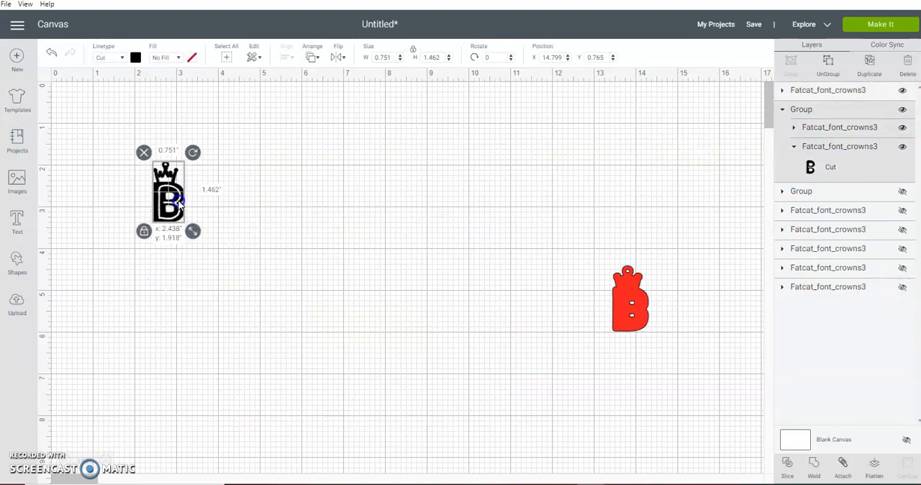
# Overlap the black B on the red base, send it to front and move the charm top-left
pyautogui.moveTo(631, 299); pyautogui.dragTo(219, 190)
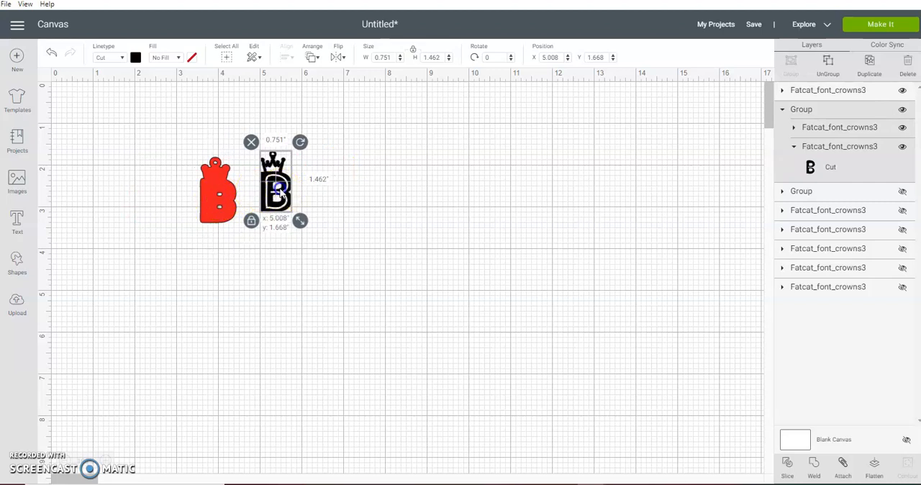
pyautogui.moveTo(276, 186); pyautogui.dragTo(261, 200)
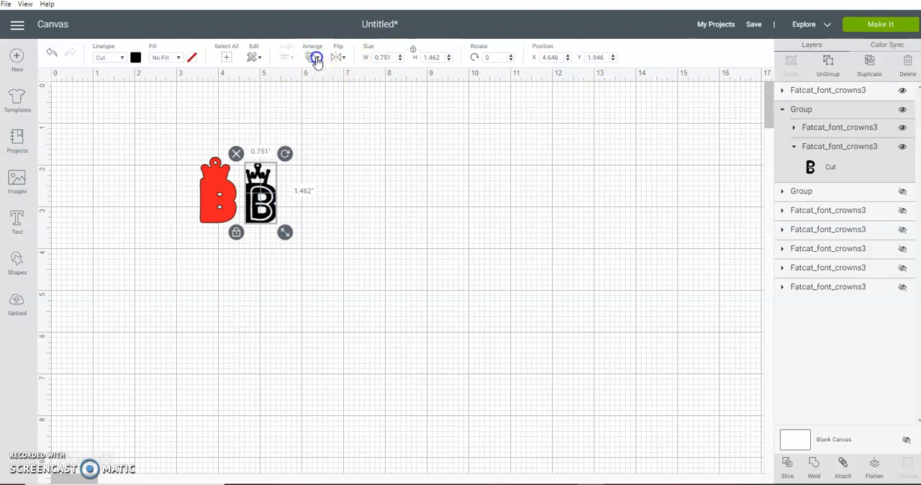
pyautogui.click(313, 57)
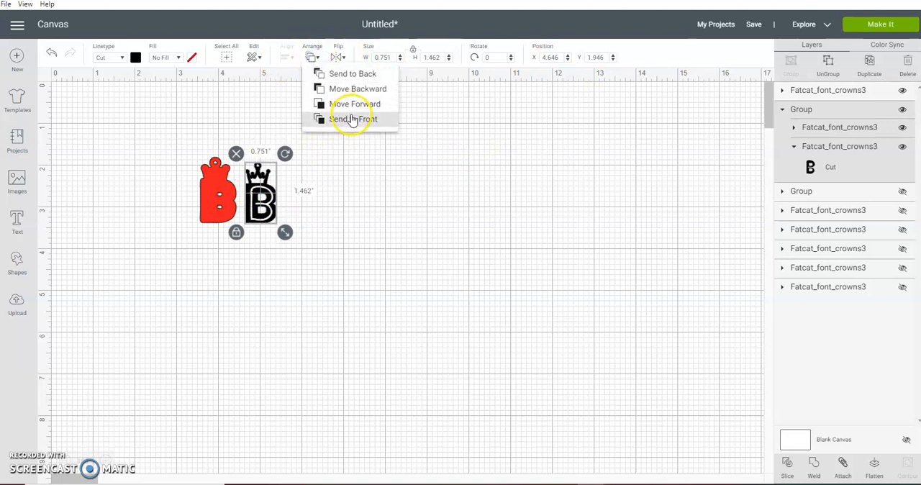
pyautogui.click(353, 118)
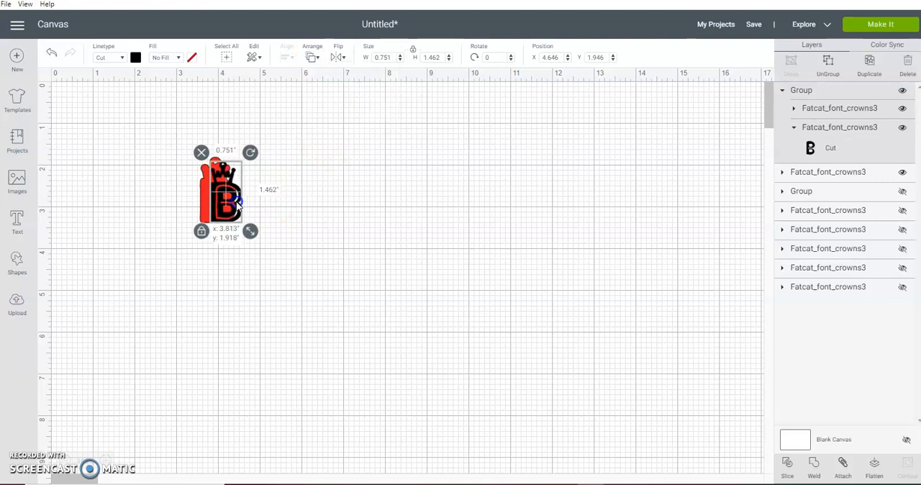
pyautogui.moveTo(227, 199); pyautogui.dragTo(219, 193)
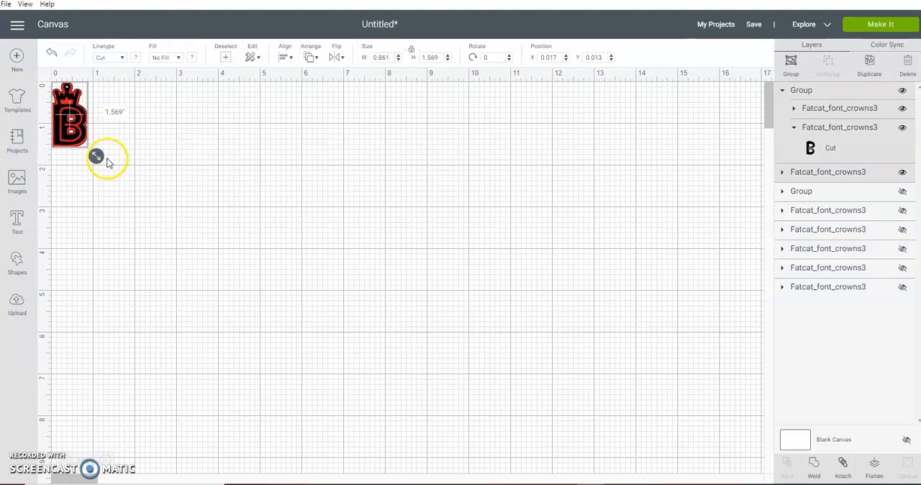
pyautogui.moveTo(110, 138)
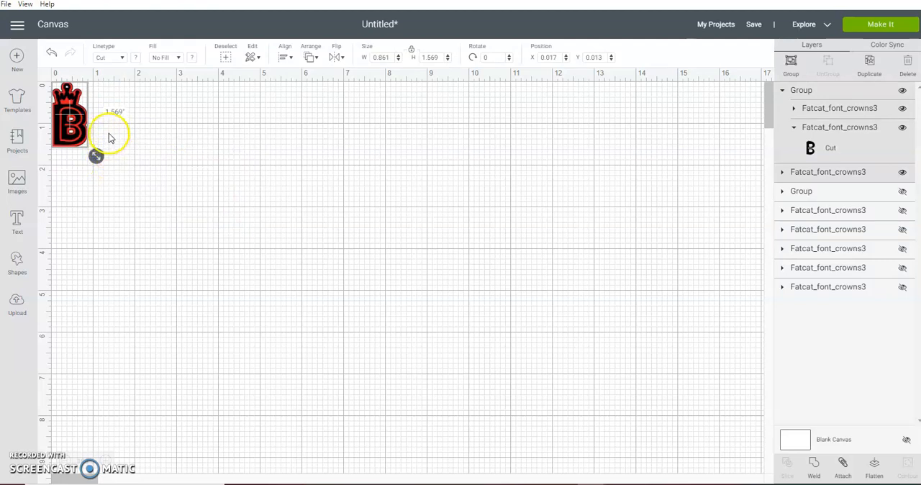
# Resize the layered charm with the corner handle, settling on its final size
pyautogui.moveTo(95, 157); pyautogui.dragTo(118, 193)
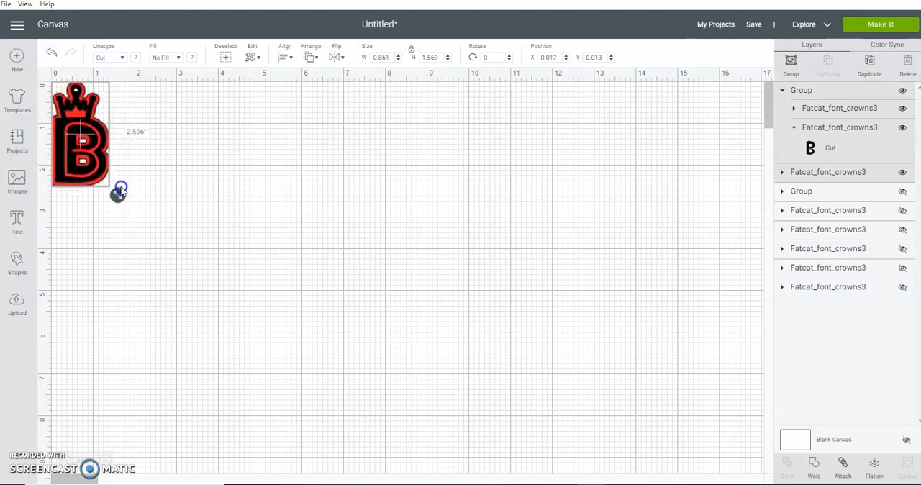
pyautogui.moveTo(121, 189); pyautogui.dragTo(144, 218)
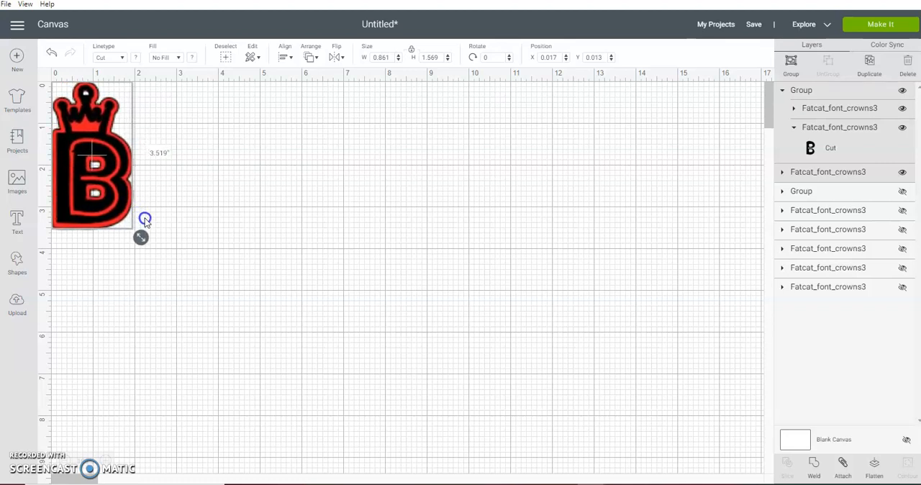
pyautogui.moveTo(144, 219); pyautogui.dragTo(118, 196)
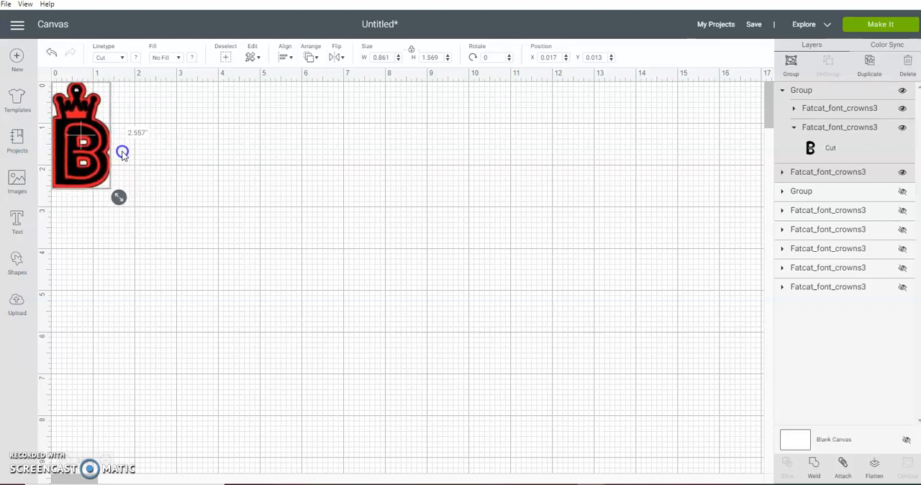
pyautogui.moveTo(121, 152); pyautogui.dragTo(116, 190)
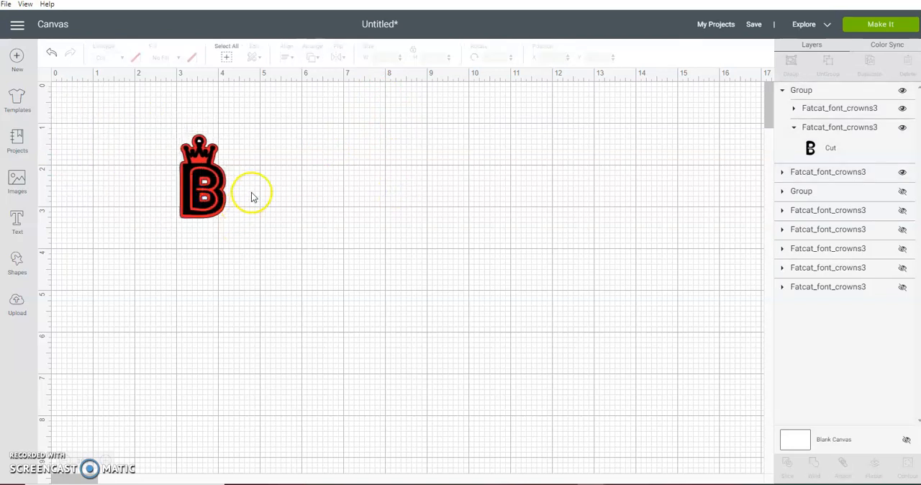
pyautogui.moveTo(264, 174)
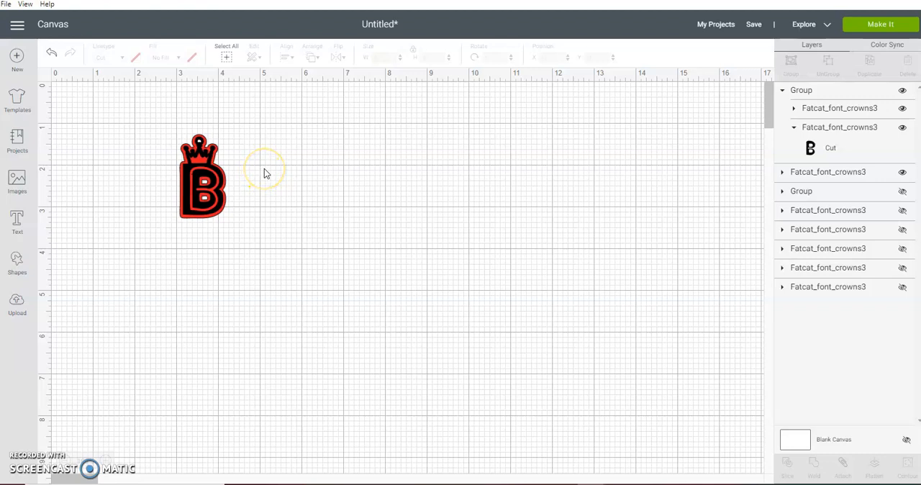
# Pull the red base layers away from the black B and move the B up beside them
pyautogui.moveTo(265, 169); pyautogui.dragTo(216, 204)
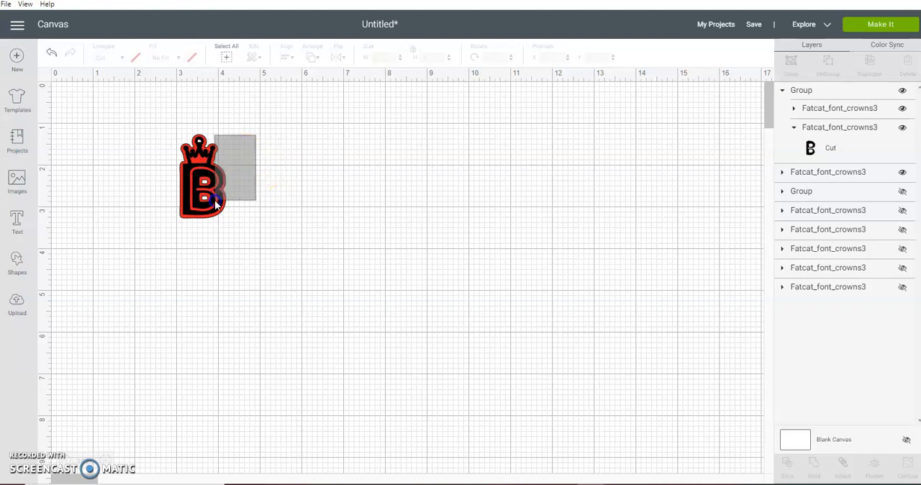
pyautogui.moveTo(202, 176); pyautogui.dragTo(75, 127)
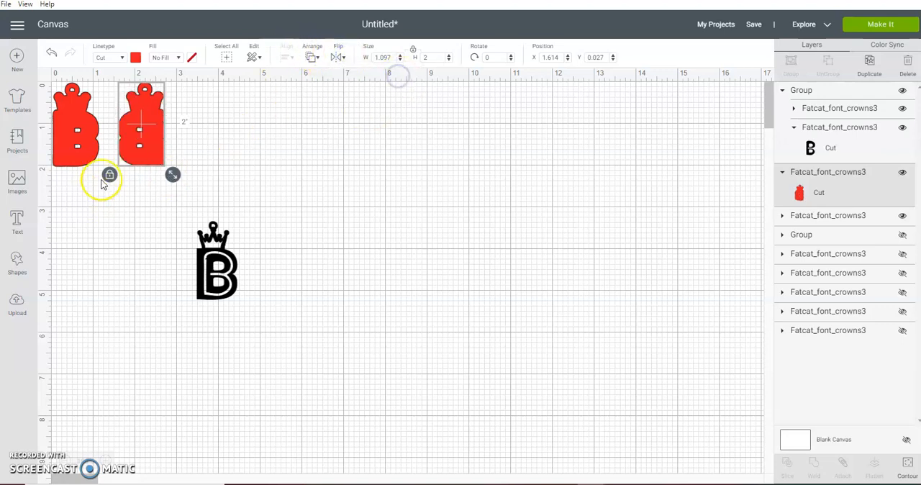
pyautogui.click(216, 260)
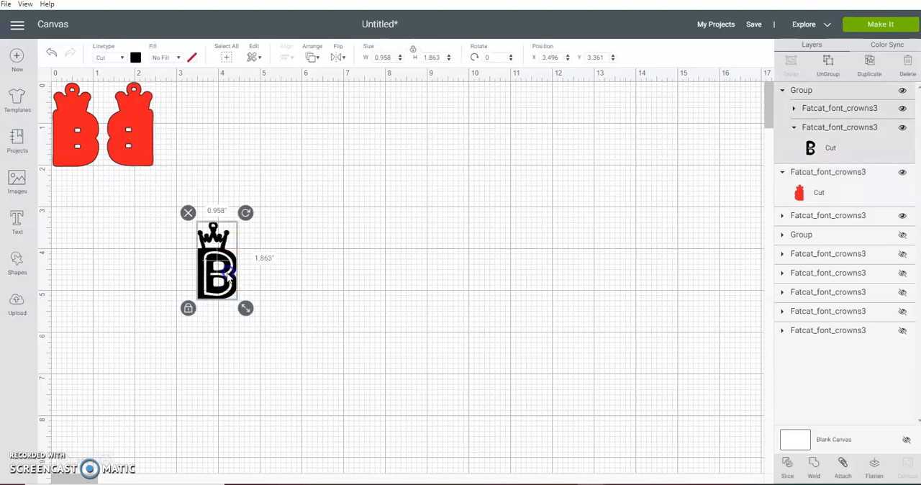
pyautogui.moveTo(217, 261); pyautogui.dragTo(217, 136)
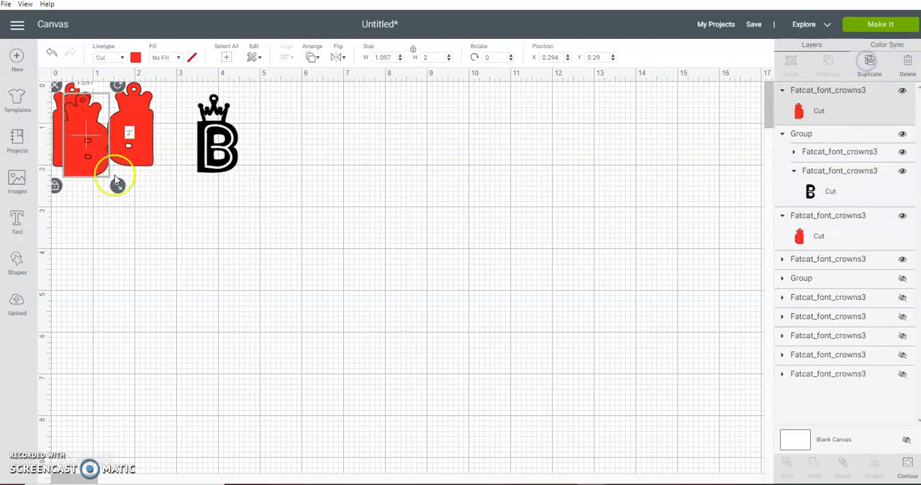
# Duplicate the red base several times and bring up the colour choices for the copies
pyautogui.click(870, 61)
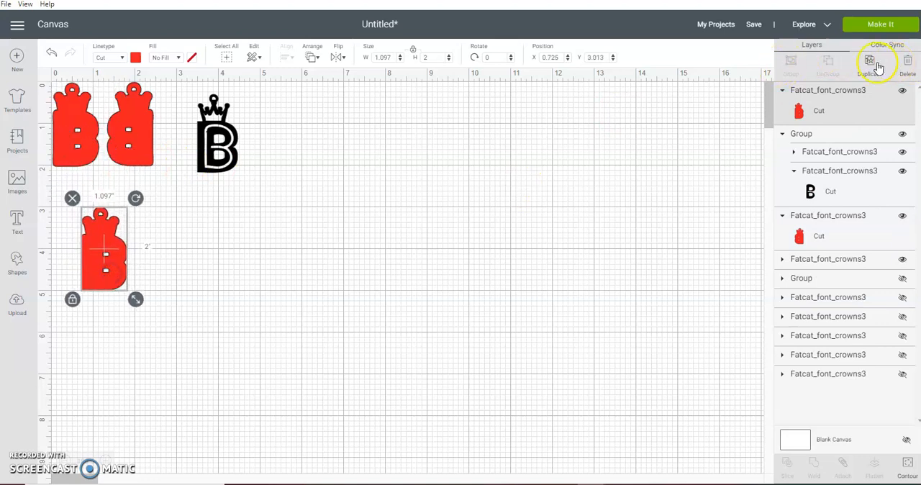
pyautogui.click(869, 61)
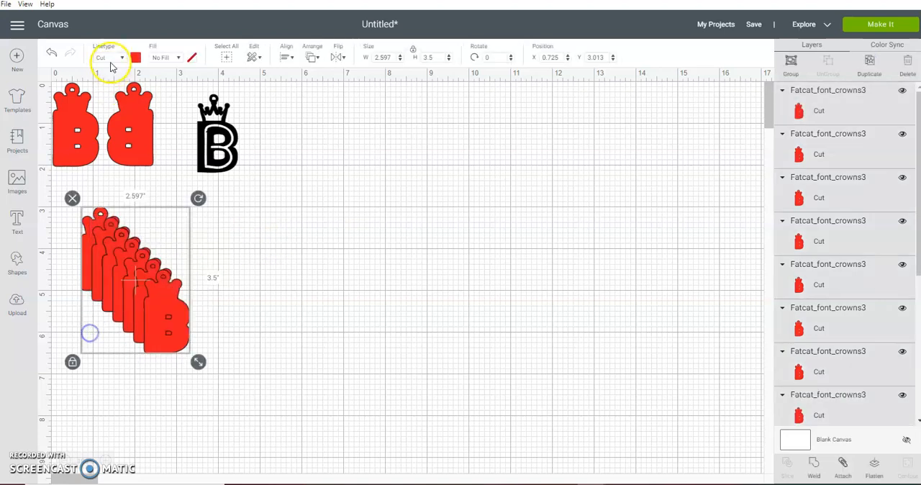
pyautogui.click(135, 57)
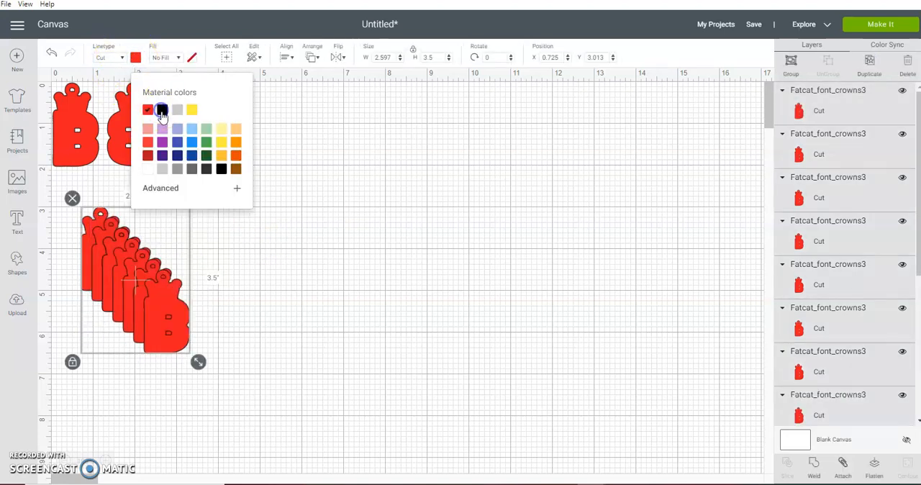